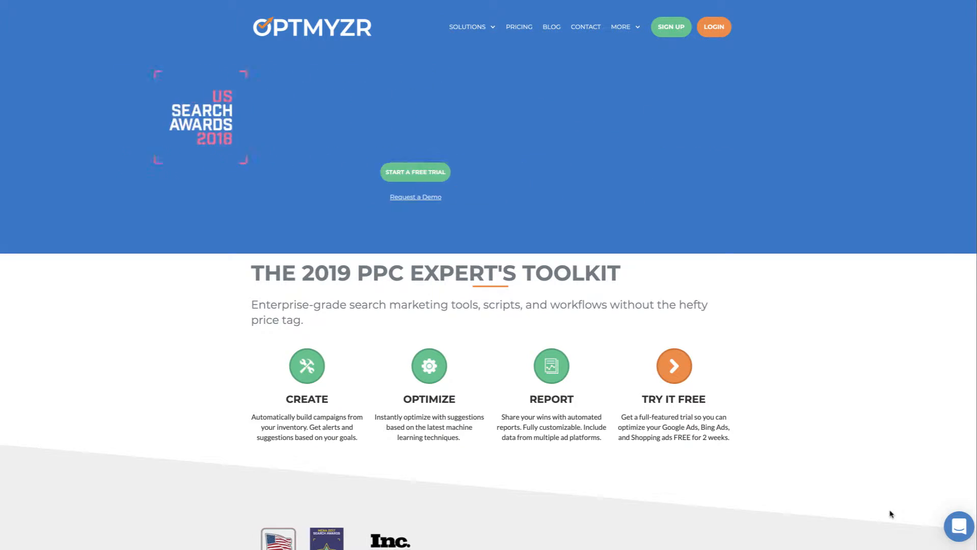
Log in to Optmyzr to reach the Pro Dashboard of starred accounts.
{"action": "left_click", "coordinate": [714, 27]}
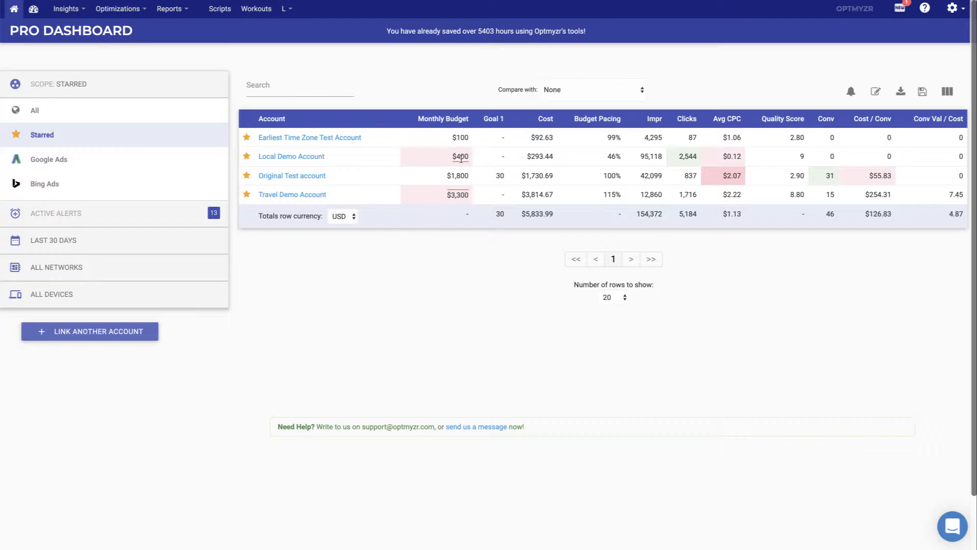
{"action": "left_click", "coordinate": [613, 156]}
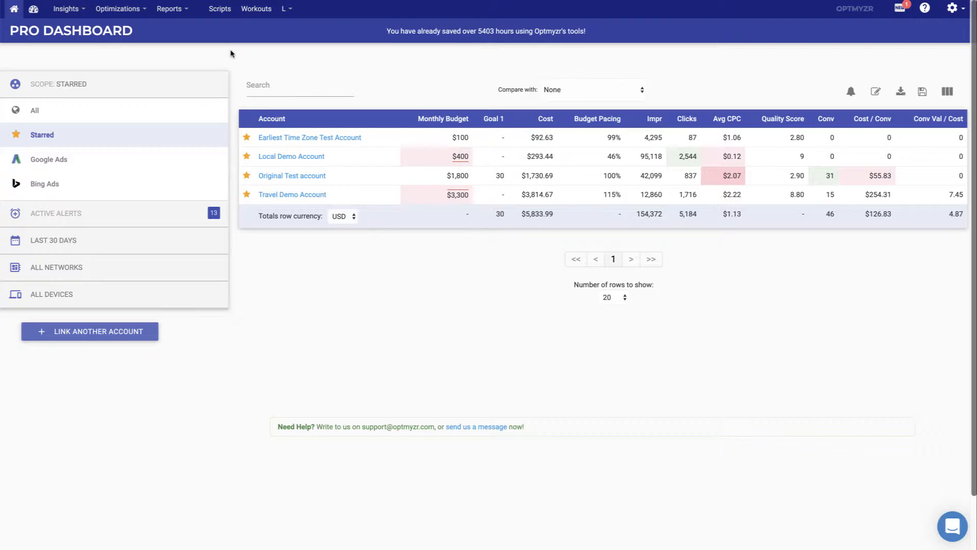
{"action": "left_click", "coordinate": [118, 8]}
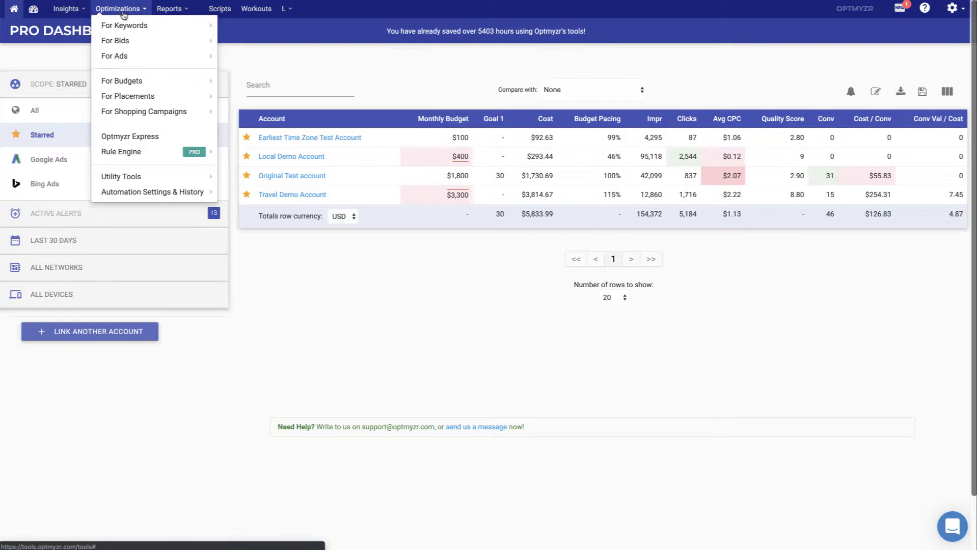
{"action": "left_click", "coordinate": [65, 8]}
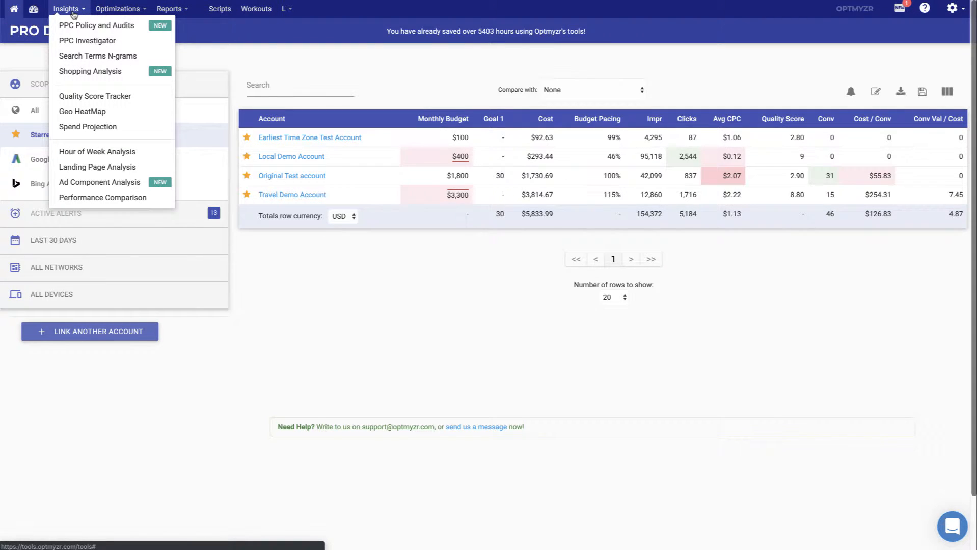
{"action": "left_click", "coordinate": [168, 8]}
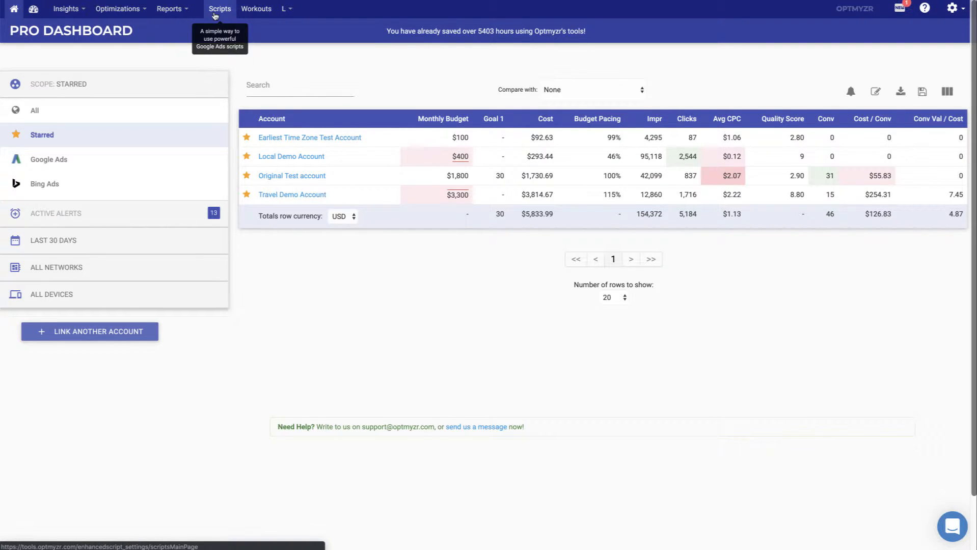
{"action": "mouse_move", "coordinate": [256, 8]}
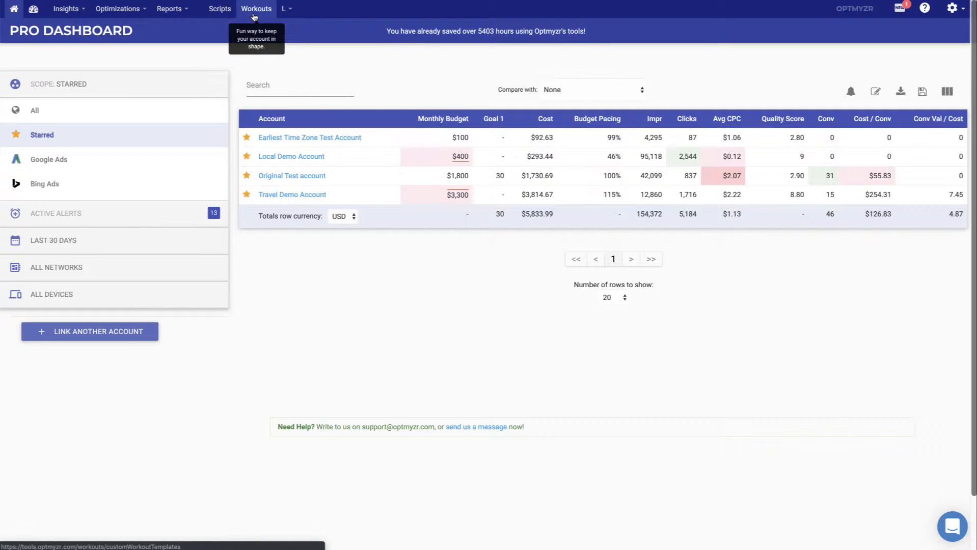
{"action": "left_click", "coordinate": [256, 9]}
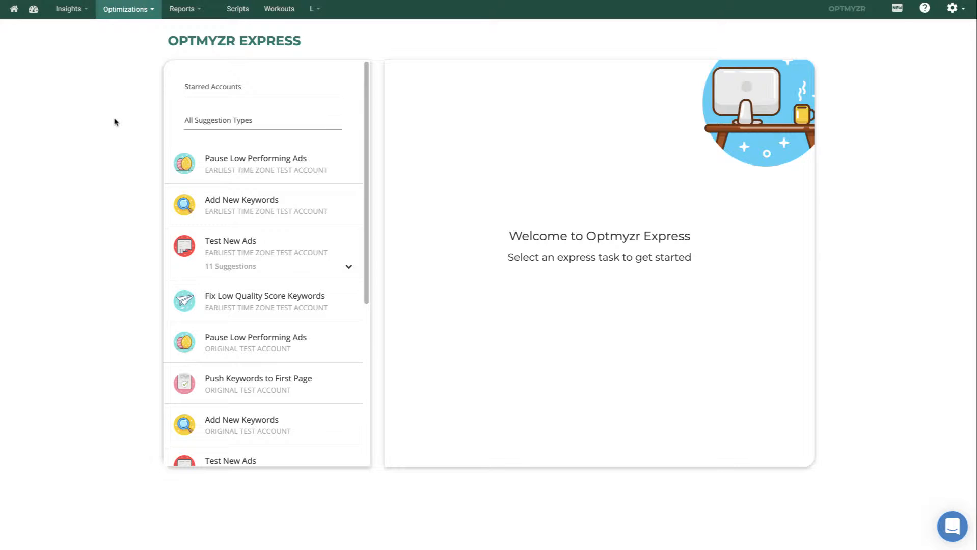
{"action": "mouse_move", "coordinate": [195, 98]}
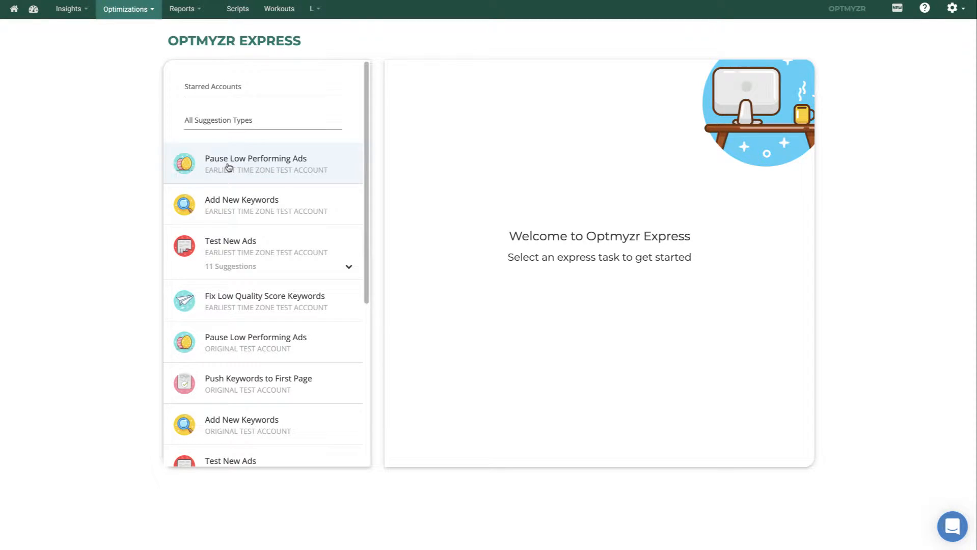
Open the Pause Low Performing Ads task for the Earliest Time Zone Test Account.
{"action": "left_click", "coordinate": [256, 163]}
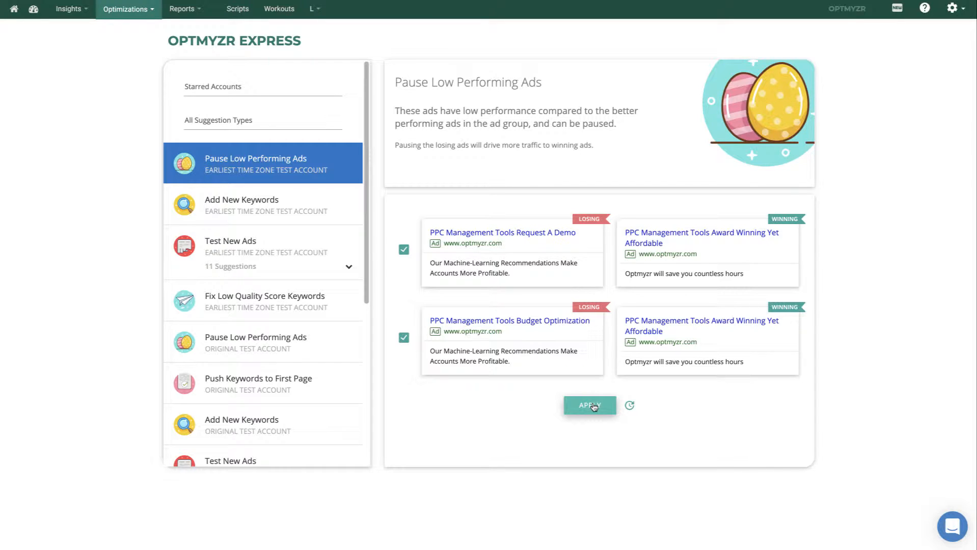
{"action": "mouse_move", "coordinate": [336, 226]}
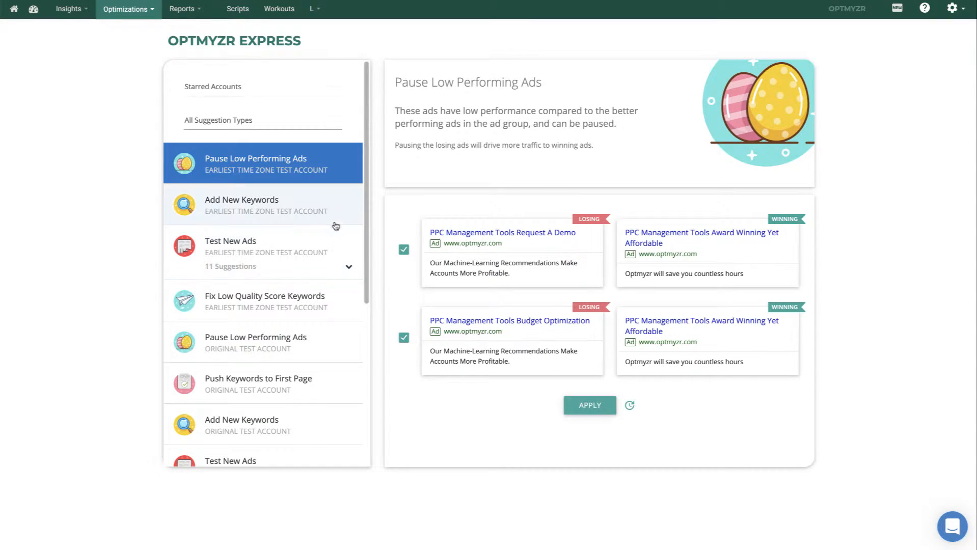
Open Add New Keywords, then expand the 11 Test New Ads suggestions.
{"action": "left_click", "coordinate": [262, 205]}
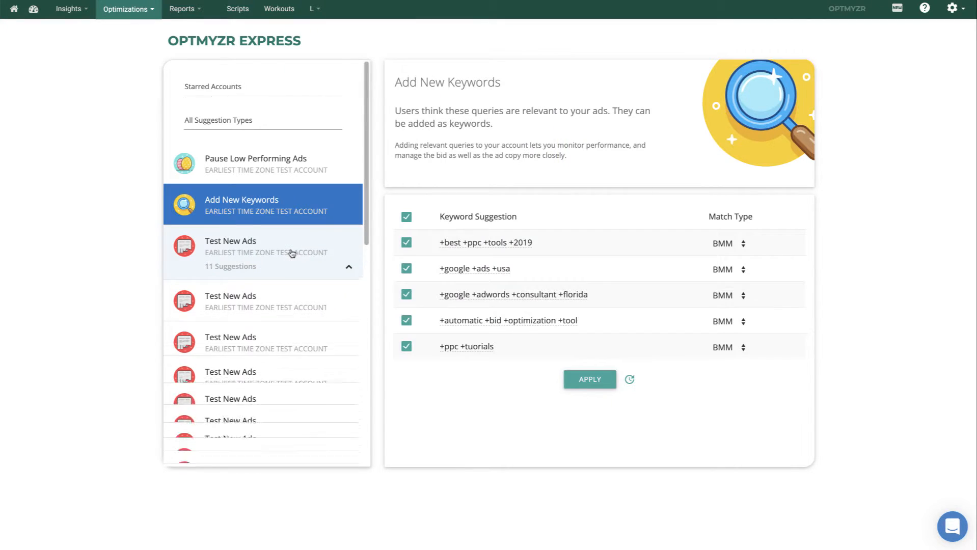
{"action": "left_click", "coordinate": [262, 301]}
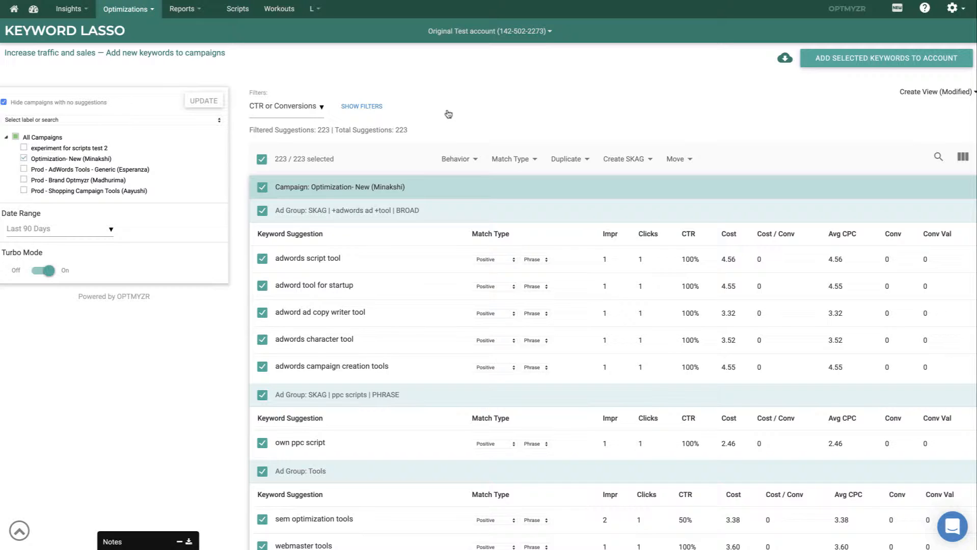
{"action": "mouse_move", "coordinate": [89, 169]}
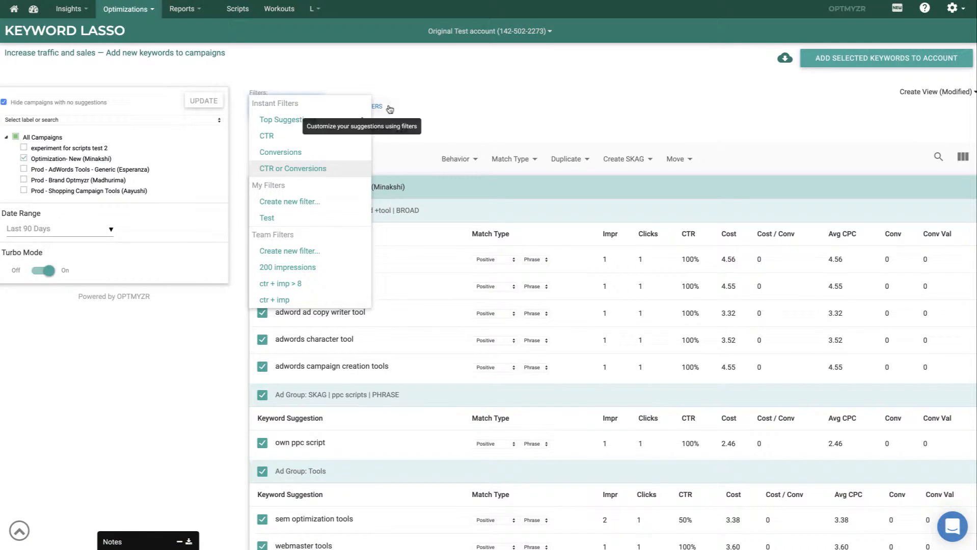
{"action": "mouse_move", "coordinate": [423, 104]}
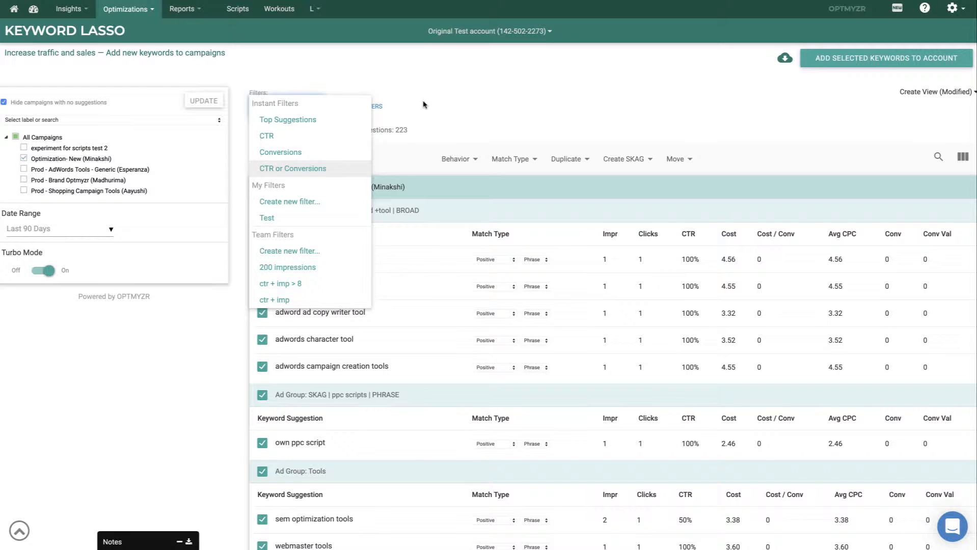
Shorten the first keyword to 'adwords script' and set all 223 suggestions to BMM.
{"action": "left_click", "coordinate": [292, 168]}
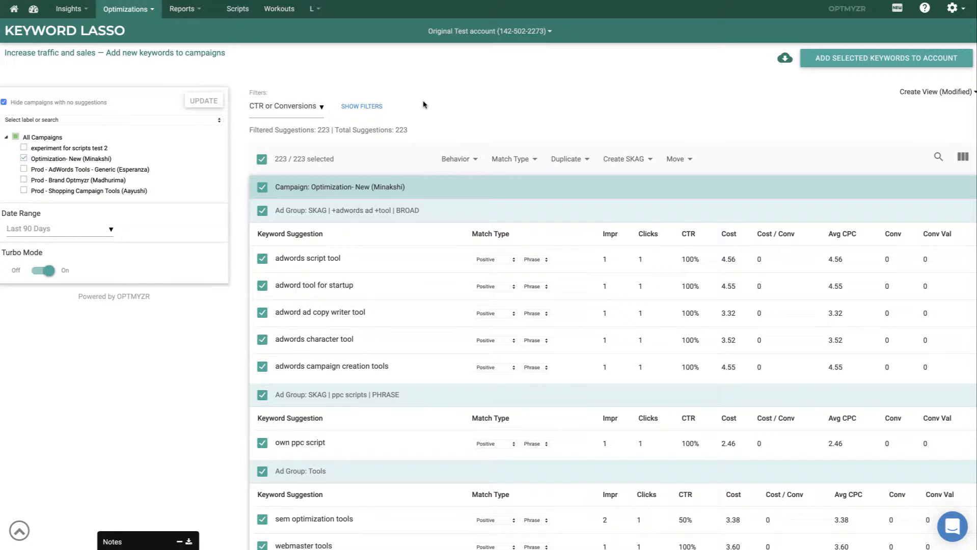
{"action": "mouse_move", "coordinate": [456, 159]}
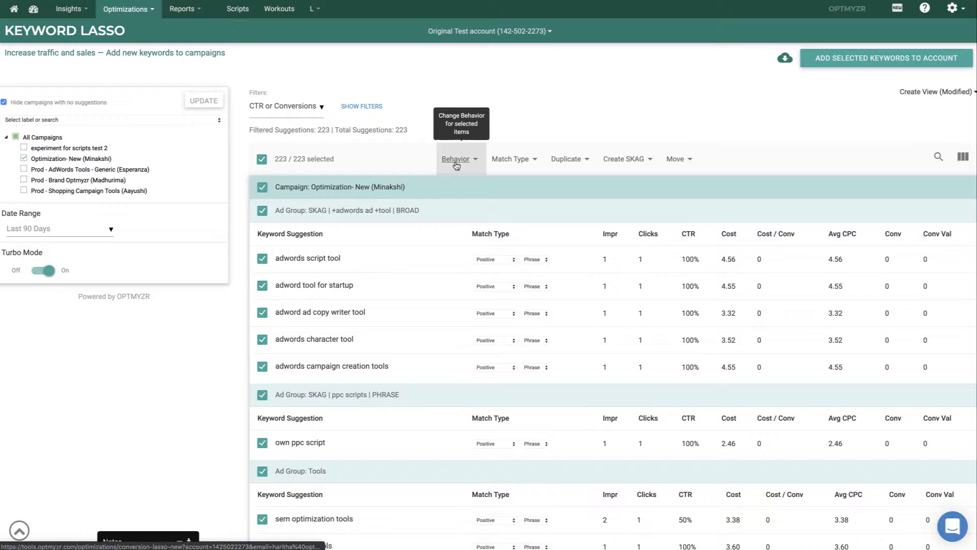
{"action": "double_click", "coordinate": [333, 259]}
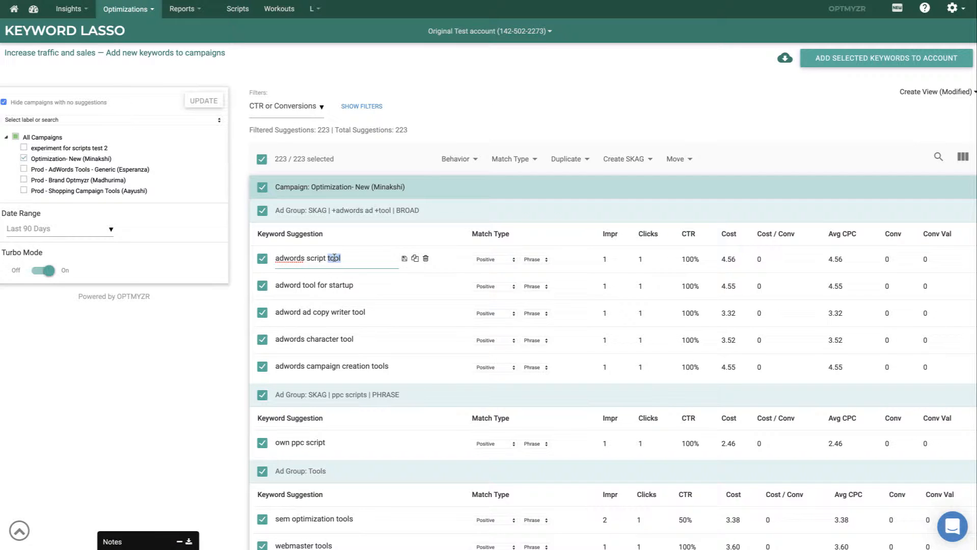
{"action": "key", "text": "Backspace"}
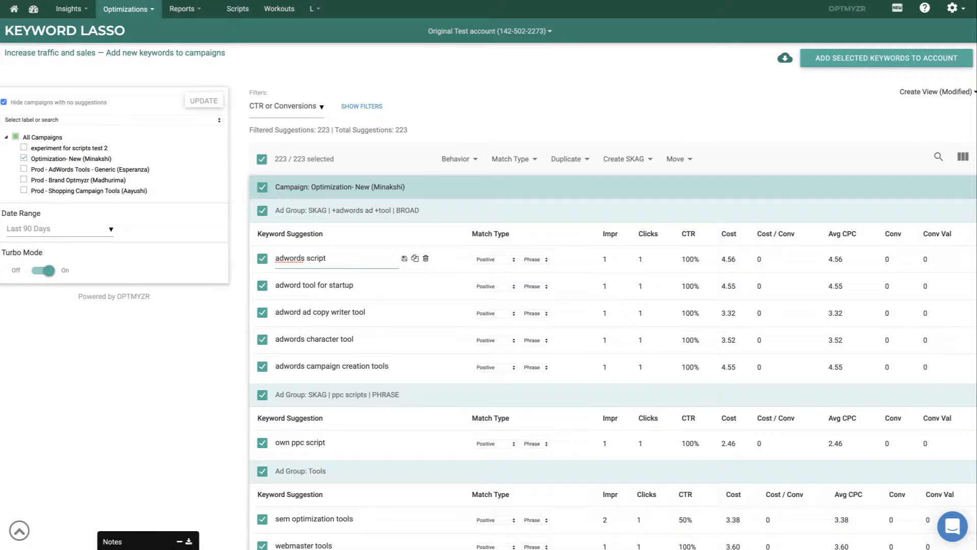
{"action": "left_click", "coordinate": [511, 159]}
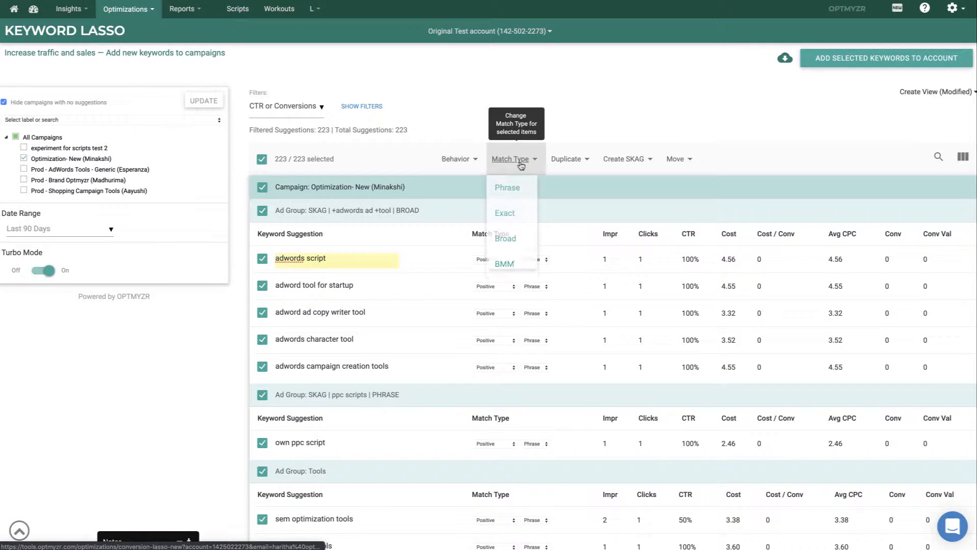
{"action": "left_click", "coordinate": [505, 264]}
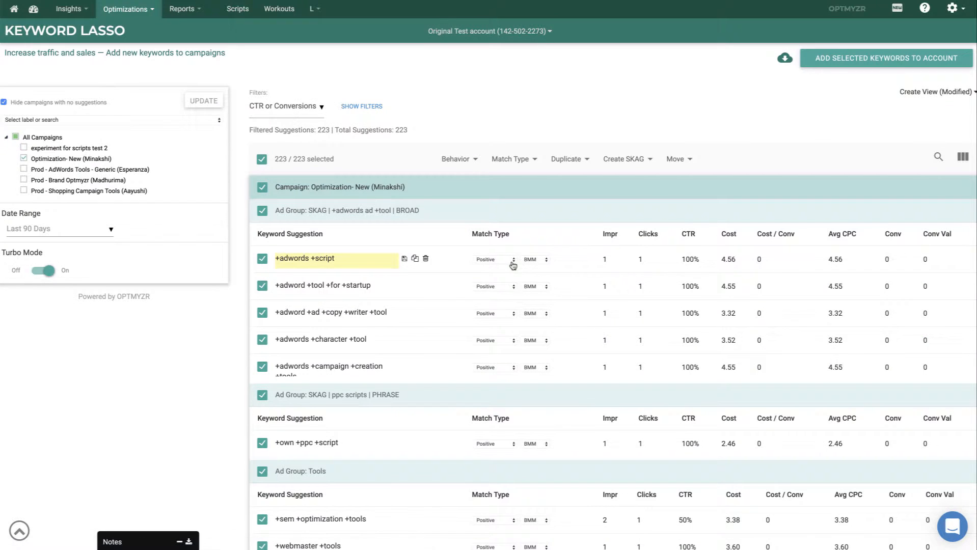
{"action": "mouse_move", "coordinate": [627, 159]}
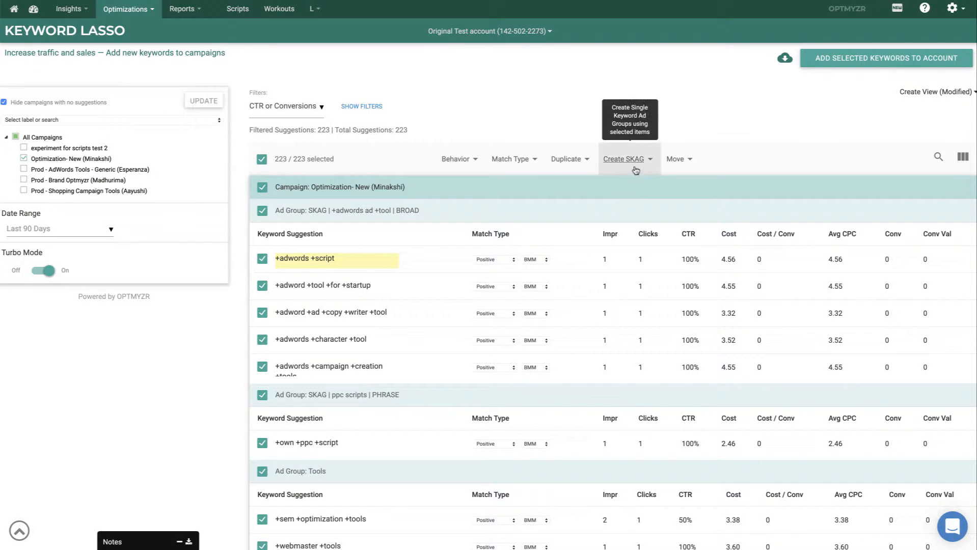
{"action": "left_click", "coordinate": [625, 159]}
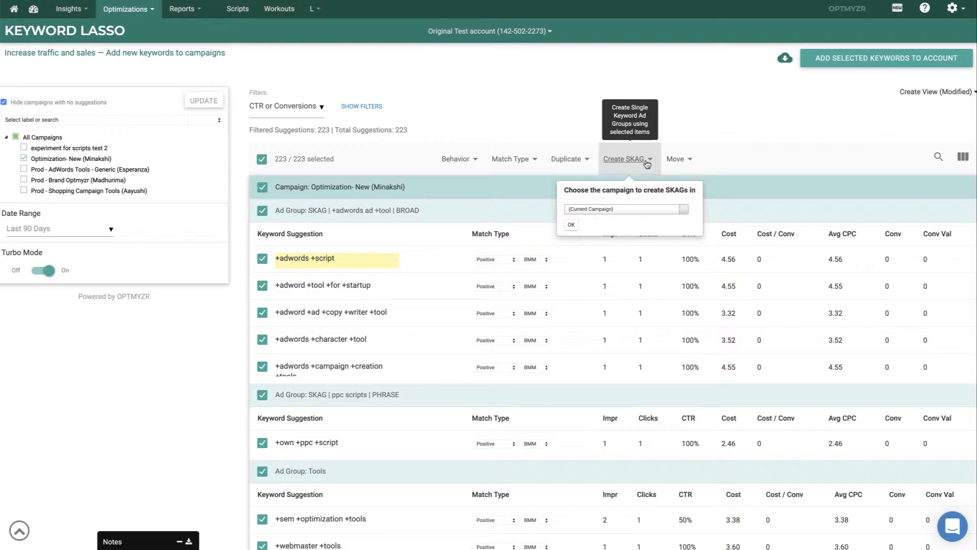
{"action": "mouse_move", "coordinate": [707, 122]}
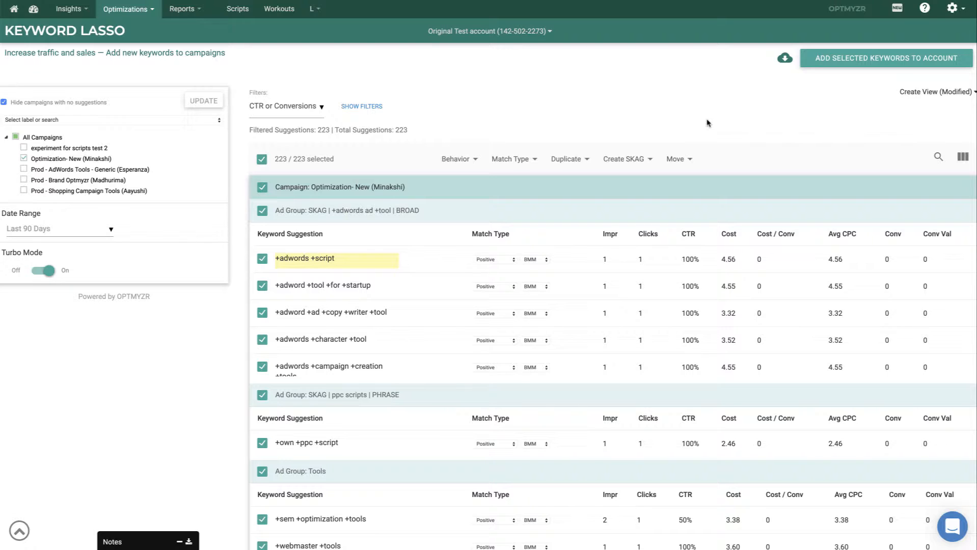
{"action": "mouse_move", "coordinate": [717, 116]}
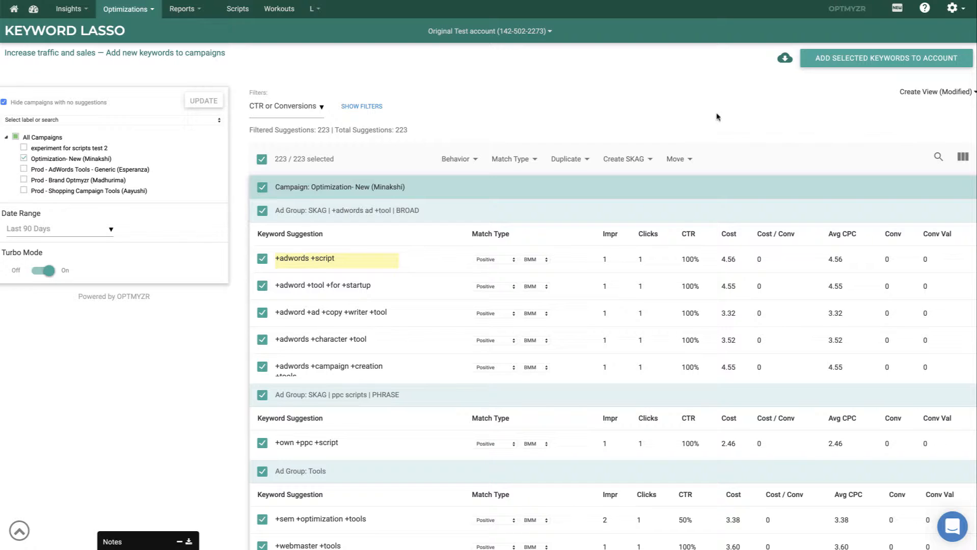
{"action": "mouse_move", "coordinate": [784, 58]}
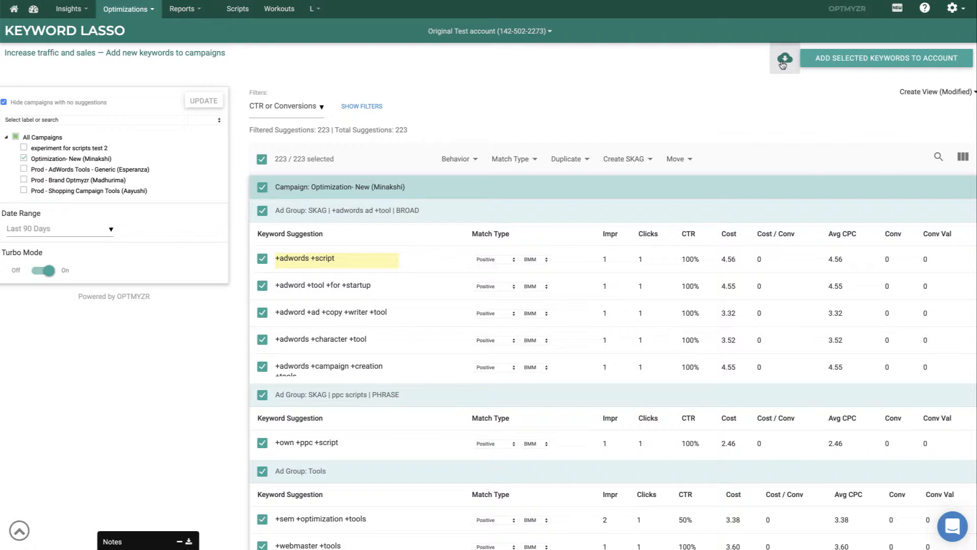
{"action": "mouse_move", "coordinate": [820, 64]}
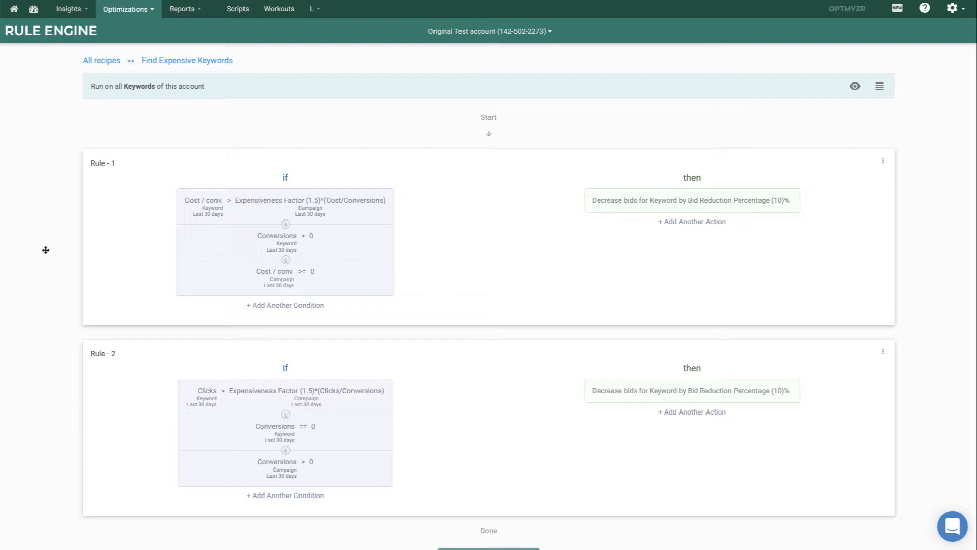
{"action": "mouse_move", "coordinate": [75, 249]}
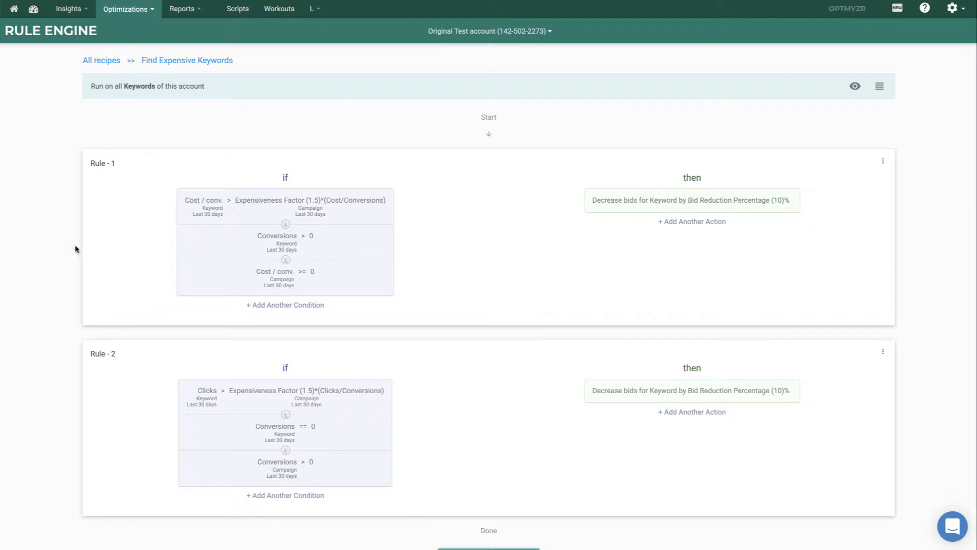
{"action": "mouse_move", "coordinate": [196, 218]}
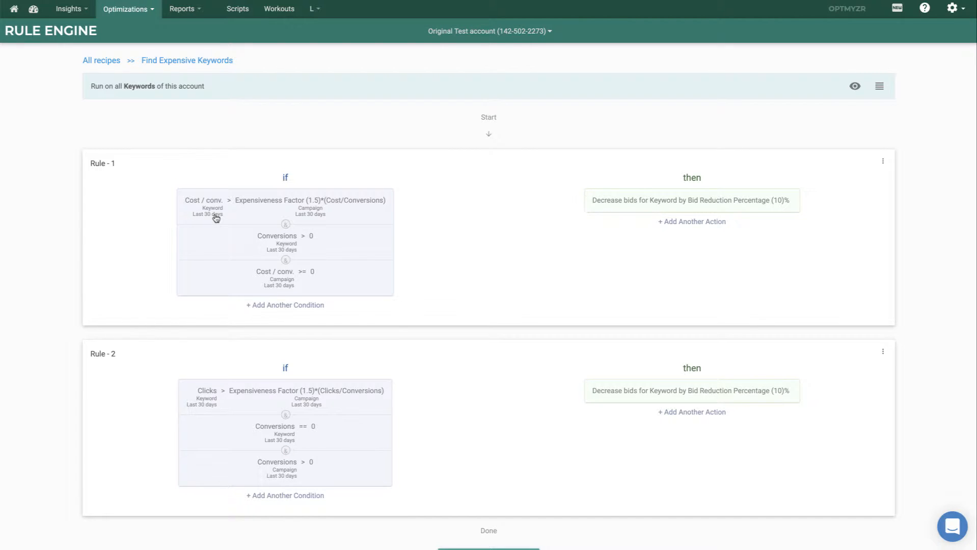
{"action": "mouse_move", "coordinate": [323, 214]}
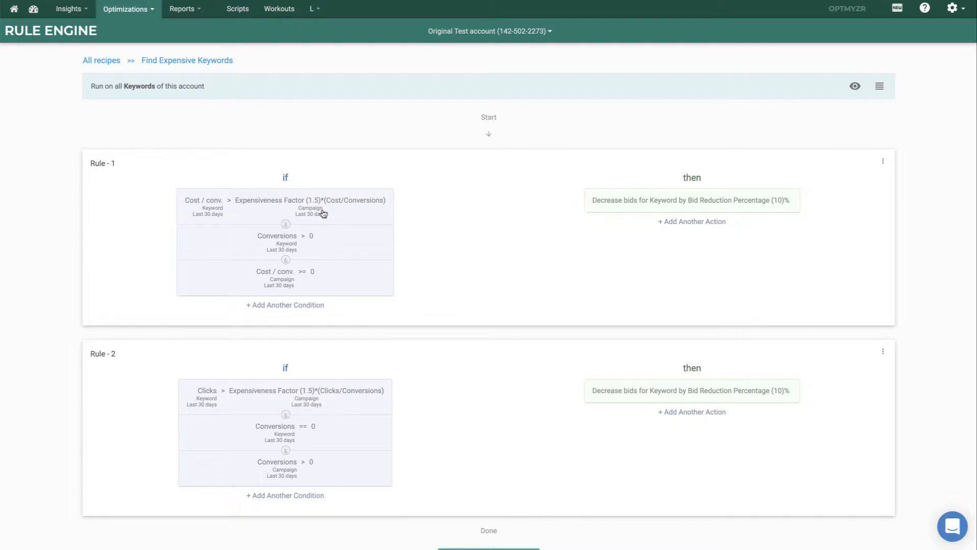
{"action": "mouse_move", "coordinate": [332, 214]}
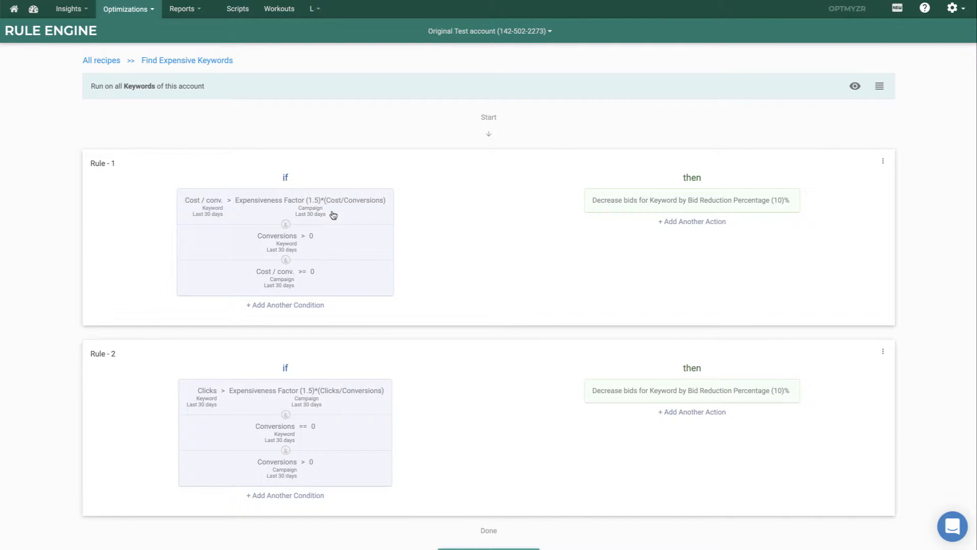
{"action": "mouse_move", "coordinate": [315, 277]}
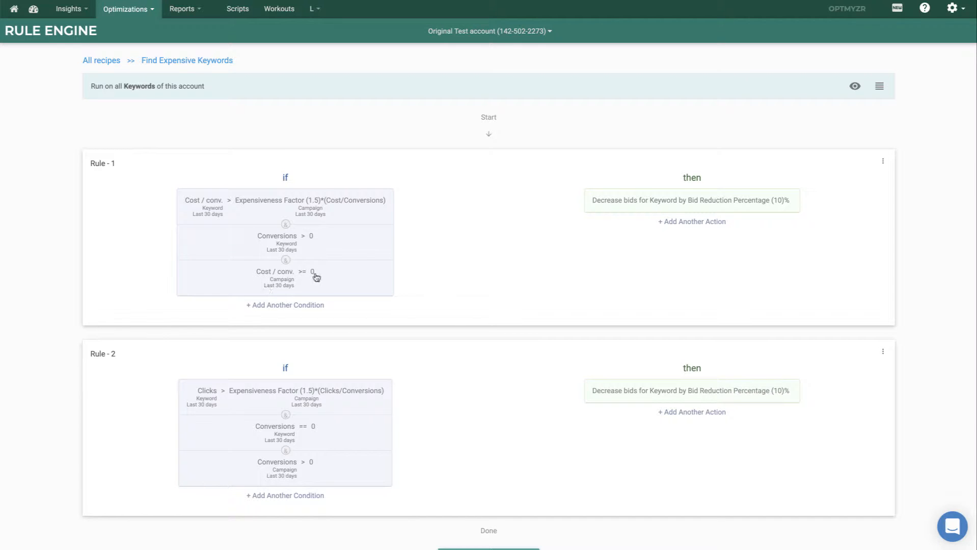
{"action": "mouse_move", "coordinate": [729, 216]}
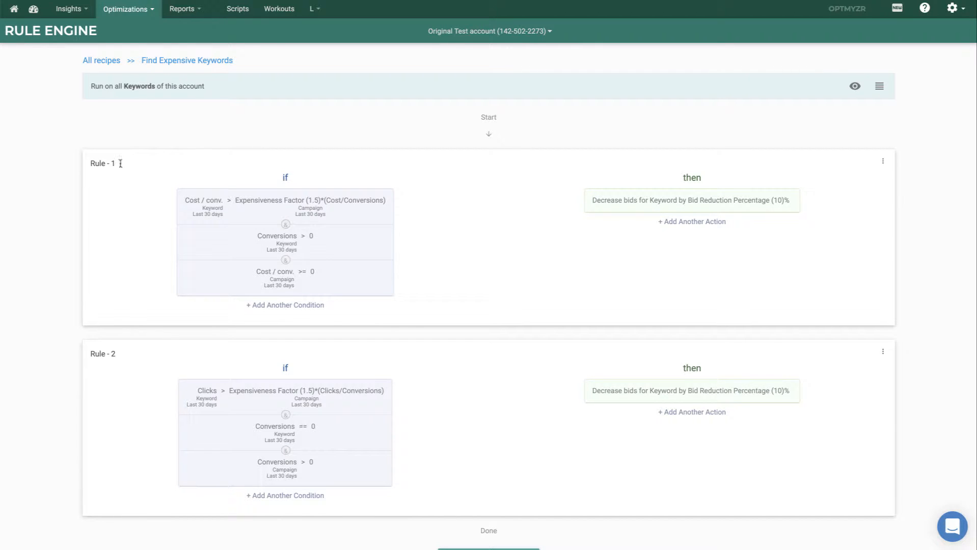
{"action": "mouse_move", "coordinate": [161, 321]}
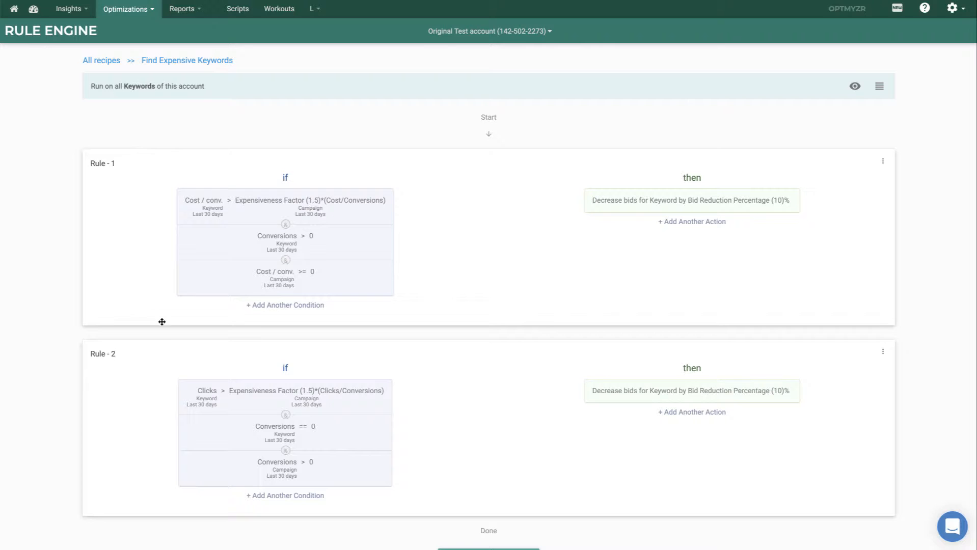
{"action": "mouse_move", "coordinate": [163, 354]}
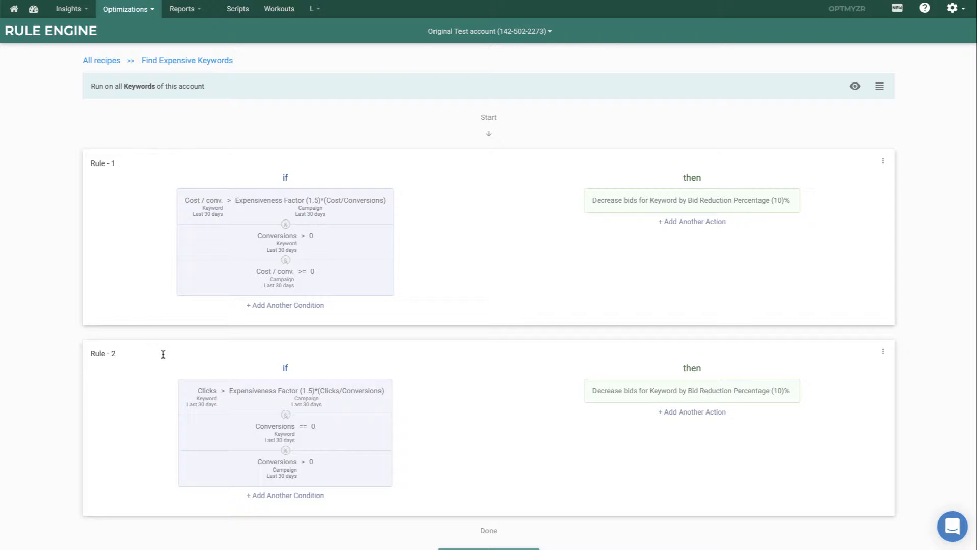
Switch between top menu tabs to leave the expensive keywords recipe.
{"action": "left_click", "coordinate": [127, 8]}
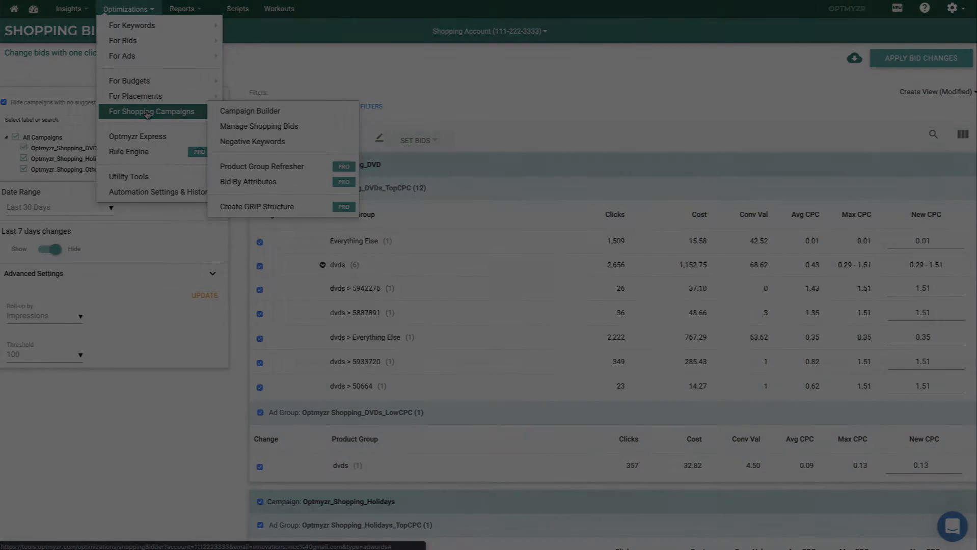
{"action": "left_click", "coordinate": [70, 8]}
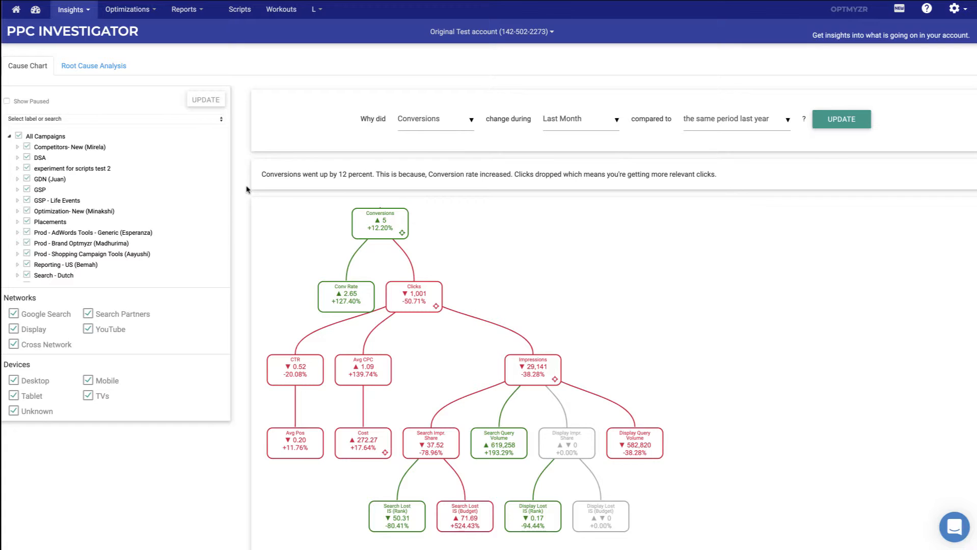
{"action": "mouse_move", "coordinate": [307, 220]}
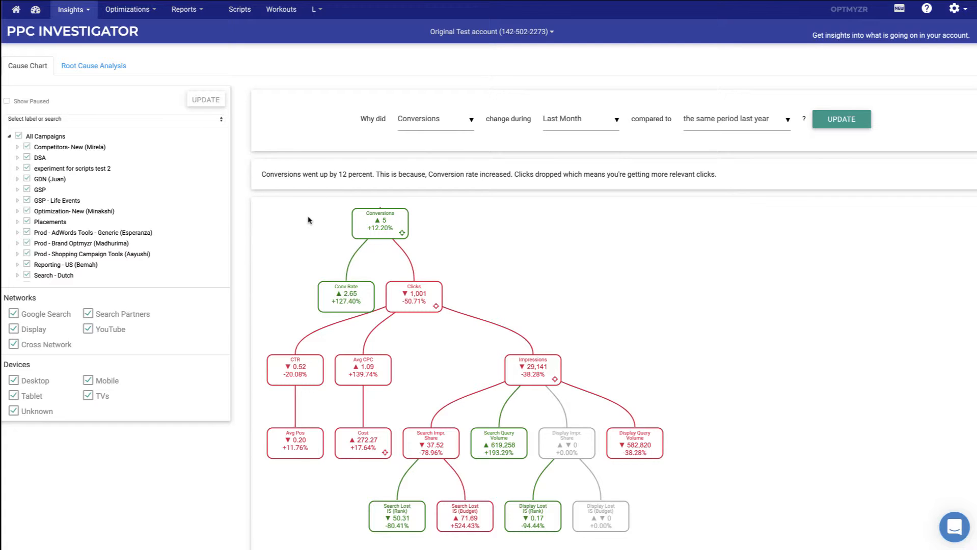
{"action": "mouse_move", "coordinate": [428, 129]}
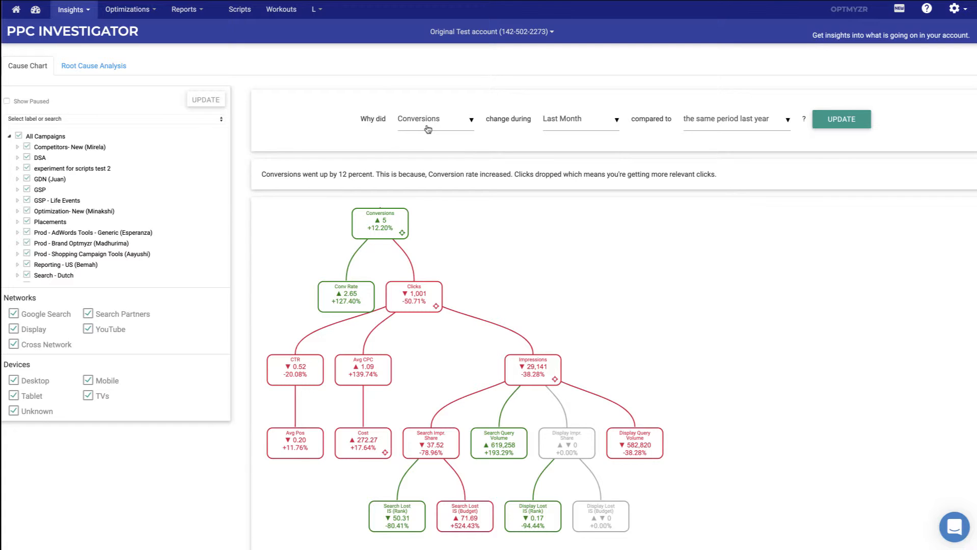
{"action": "mouse_move", "coordinate": [659, 118]}
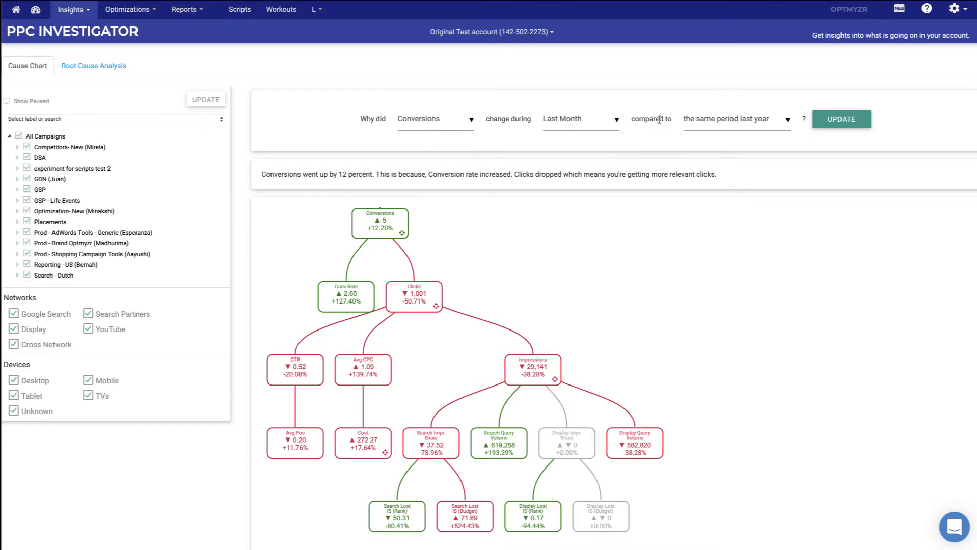
{"action": "mouse_move", "coordinate": [731, 126]}
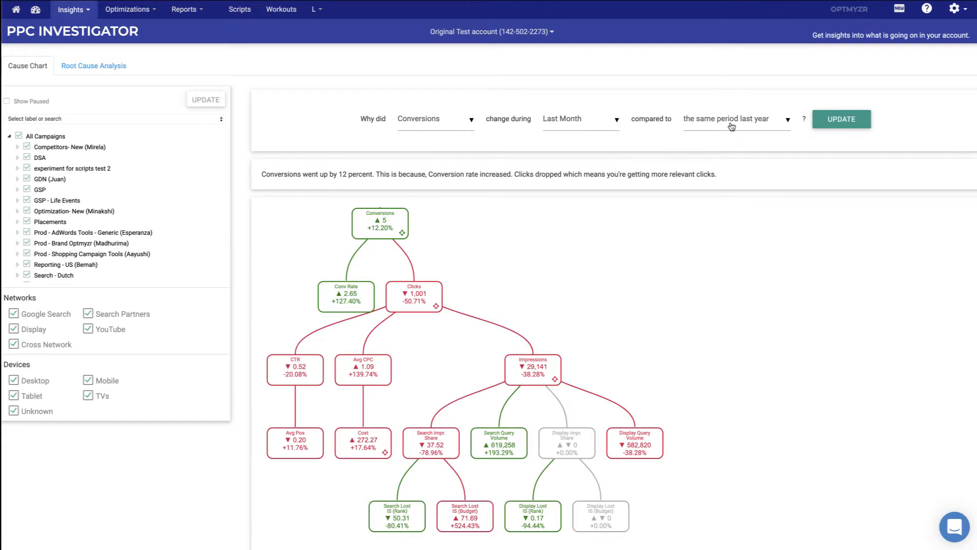
{"action": "mouse_move", "coordinate": [355, 182]}
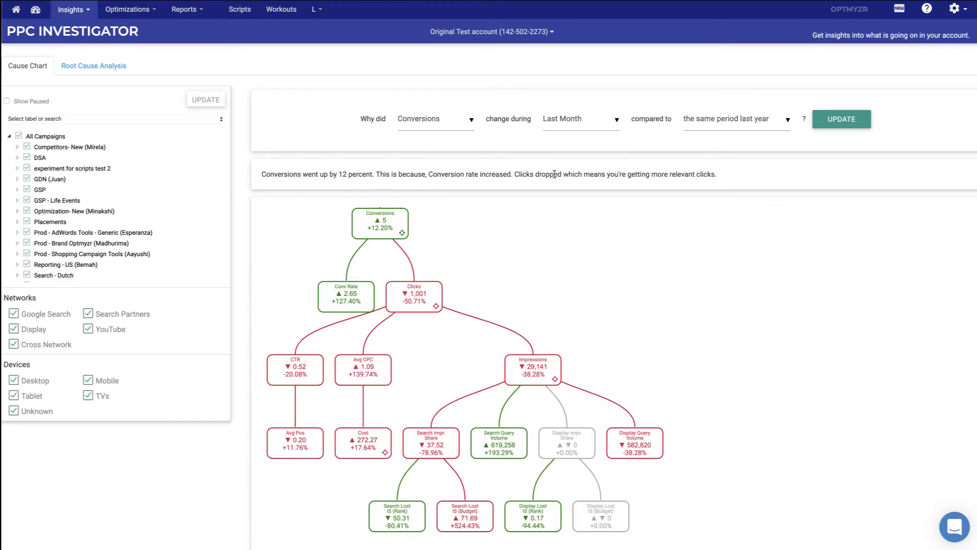
{"action": "mouse_move", "coordinate": [716, 177]}
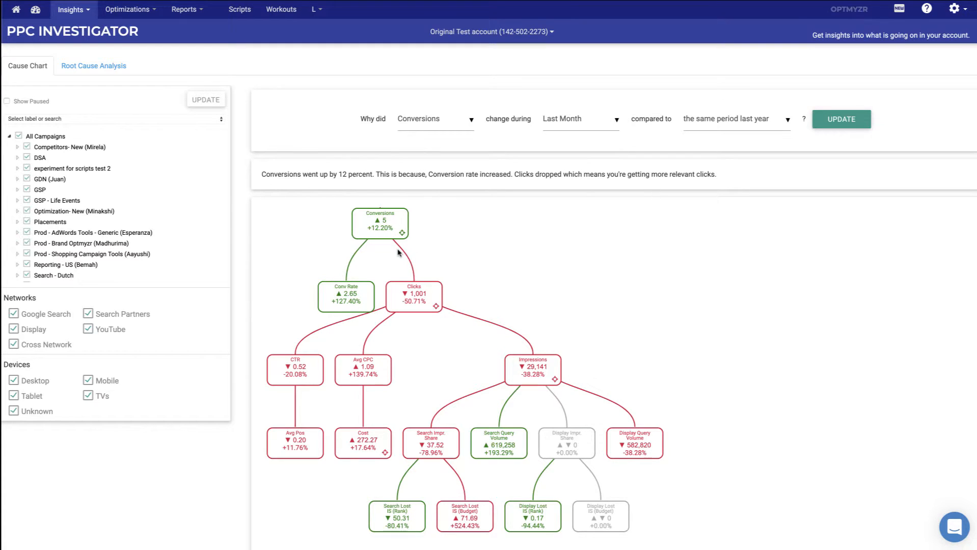
{"action": "mouse_move", "coordinate": [396, 223]}
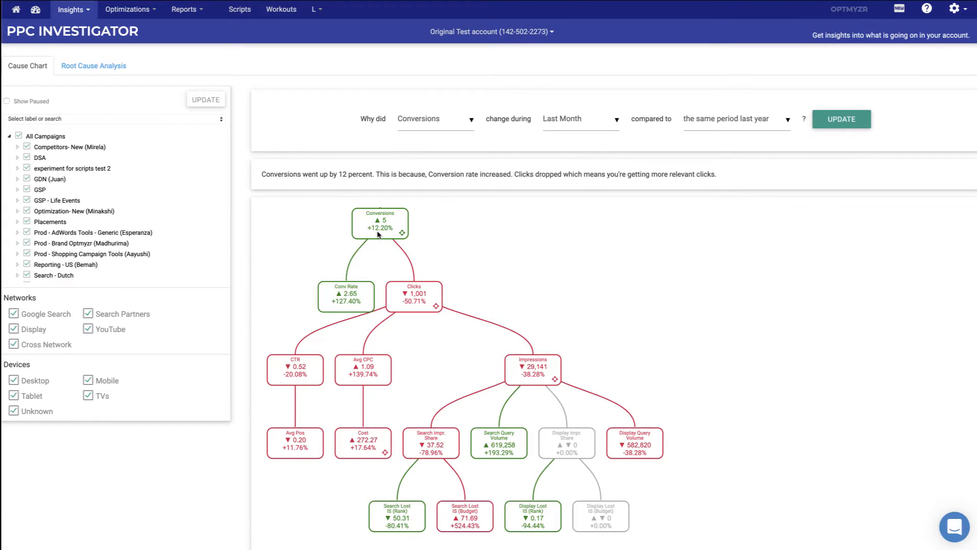
{"action": "mouse_move", "coordinate": [377, 246]}
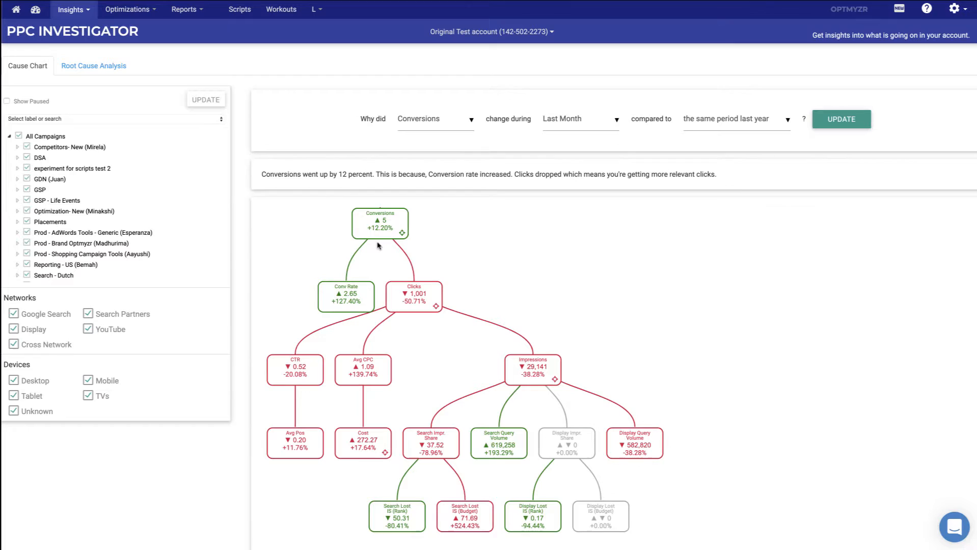
{"action": "mouse_move", "coordinate": [432, 303]}
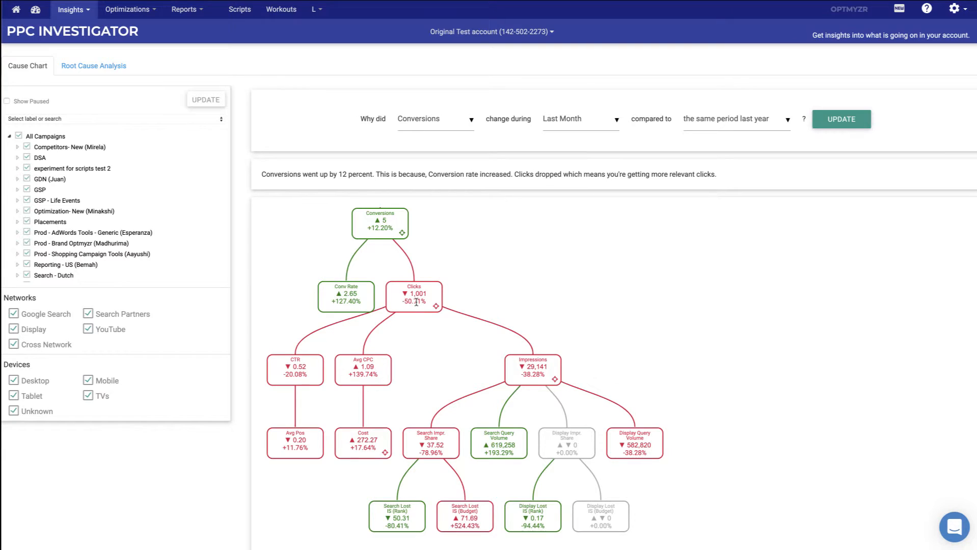
{"action": "mouse_move", "coordinate": [377, 310]}
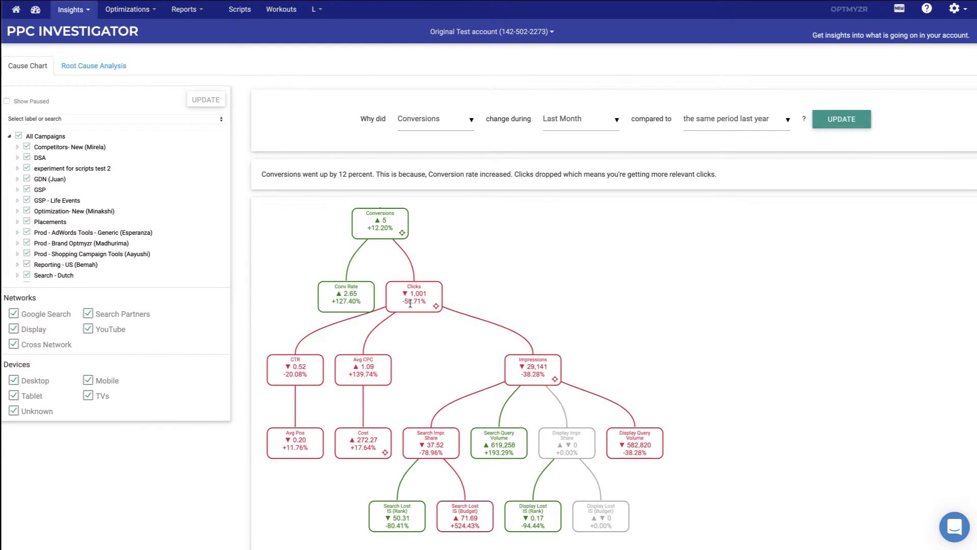
{"action": "mouse_move", "coordinate": [535, 377]}
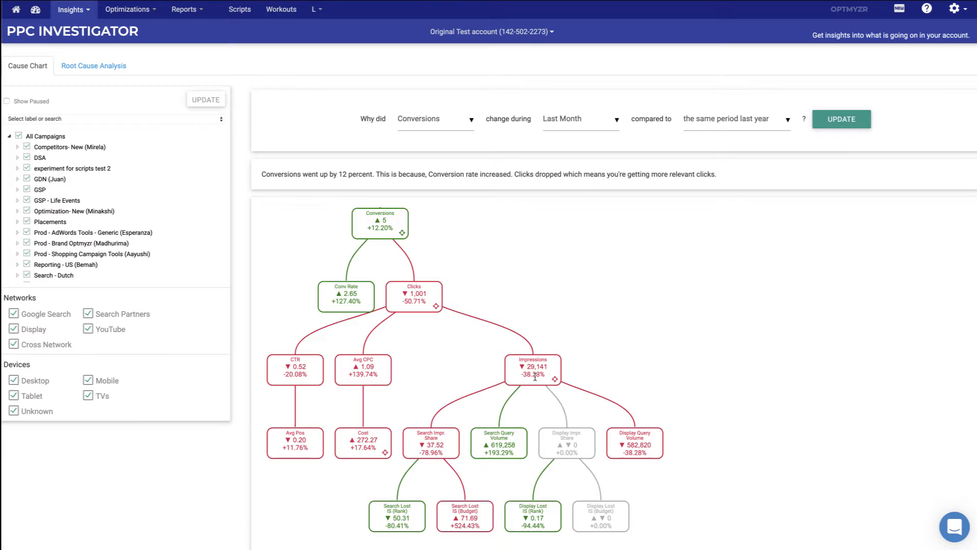
{"action": "mouse_move", "coordinate": [378, 373]}
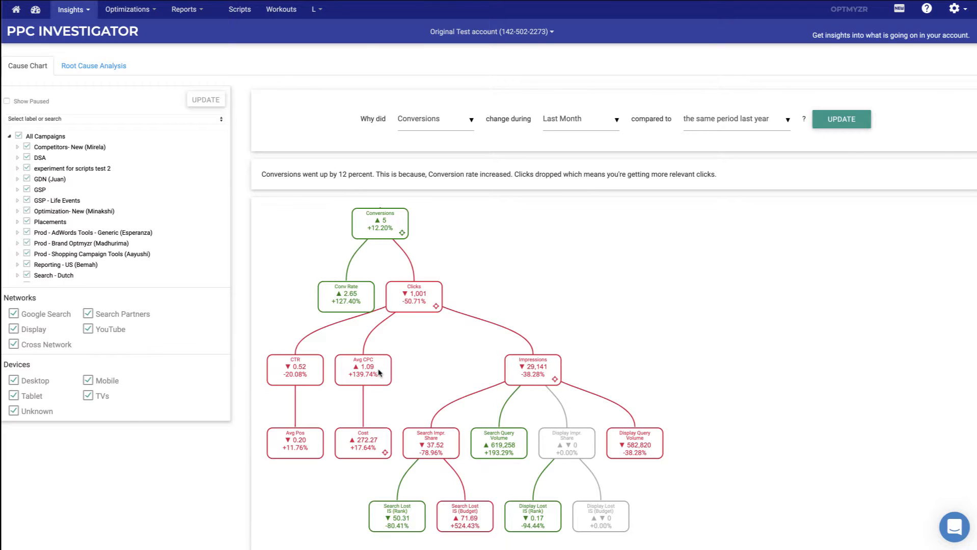
{"action": "mouse_move", "coordinate": [314, 377]}
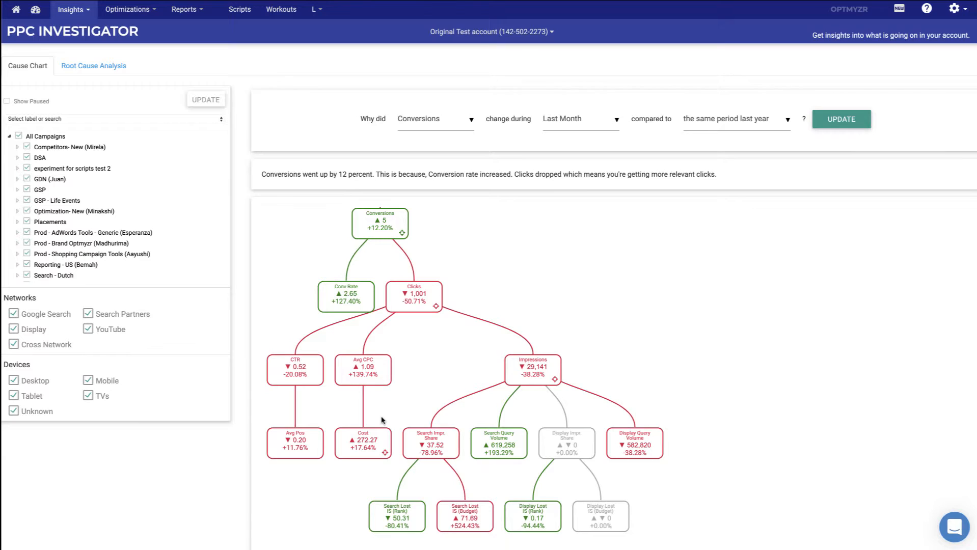
{"action": "mouse_move", "coordinate": [438, 309]}
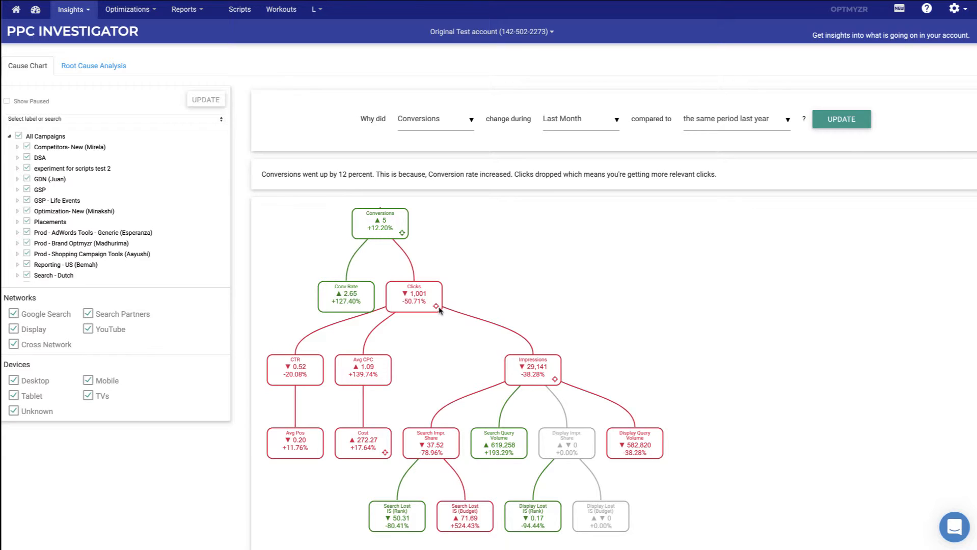
{"action": "mouse_move", "coordinate": [414, 294]}
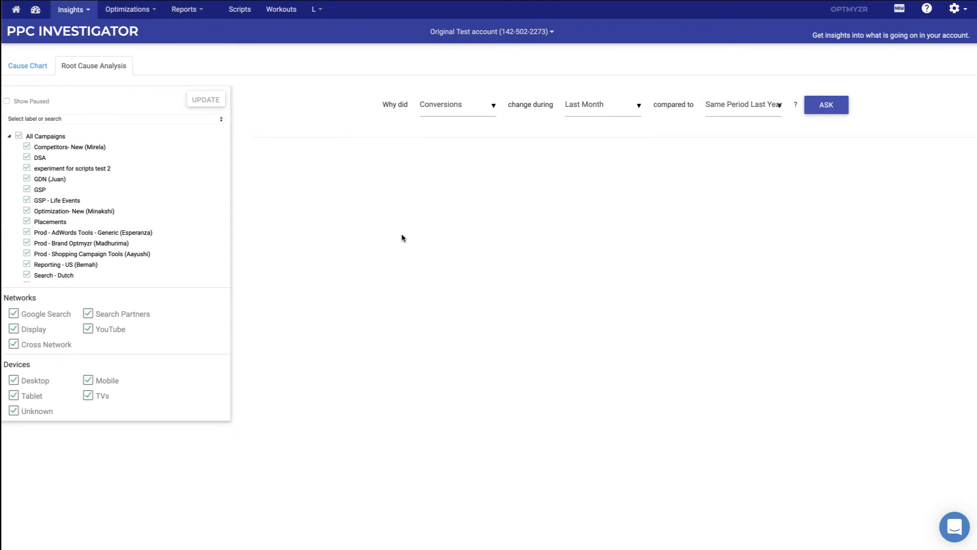
Ask Root Cause Analysis about conversions, last month versus same period last year.
{"action": "left_click", "coordinate": [826, 104]}
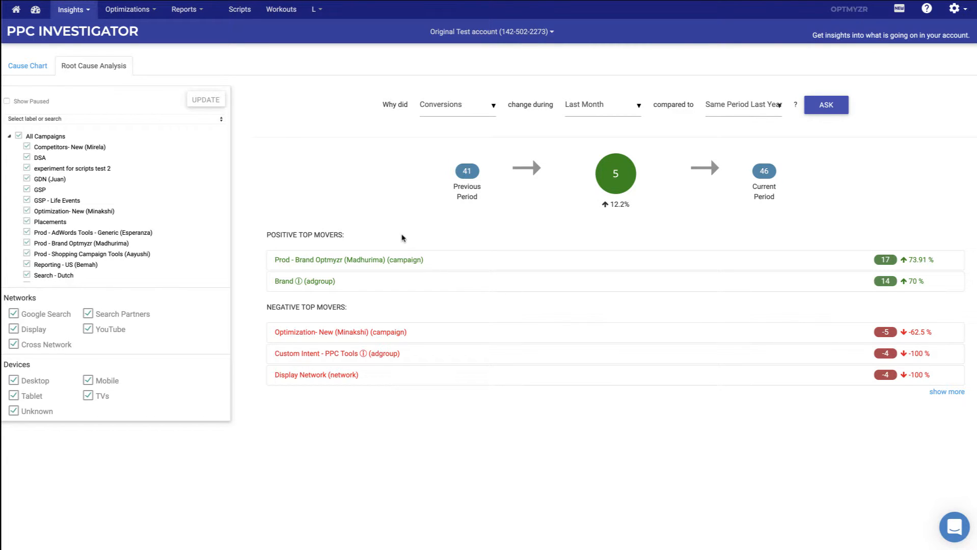
{"action": "mouse_move", "coordinate": [380, 246]}
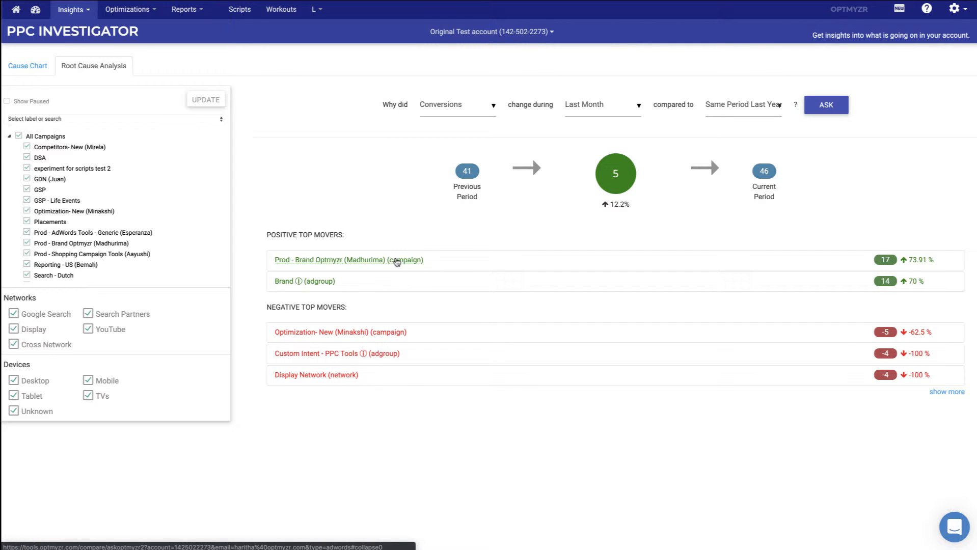
{"action": "mouse_move", "coordinate": [397, 347]}
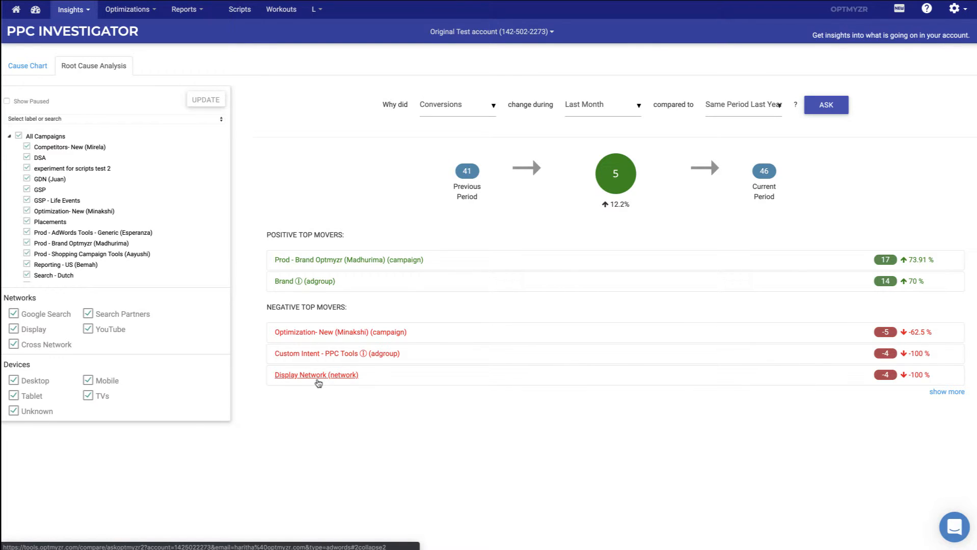
{"action": "mouse_move", "coordinate": [305, 378]}
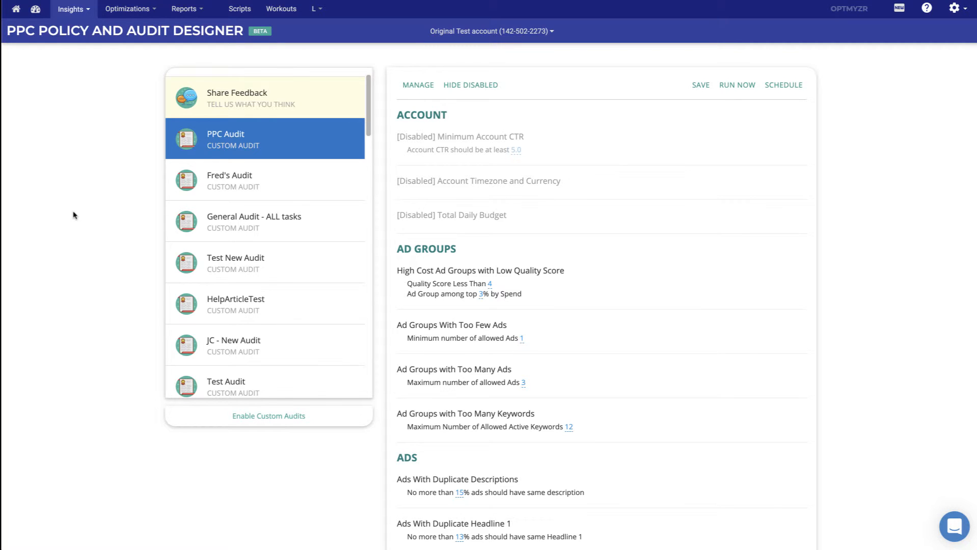
{"action": "mouse_move", "coordinate": [461, 136]}
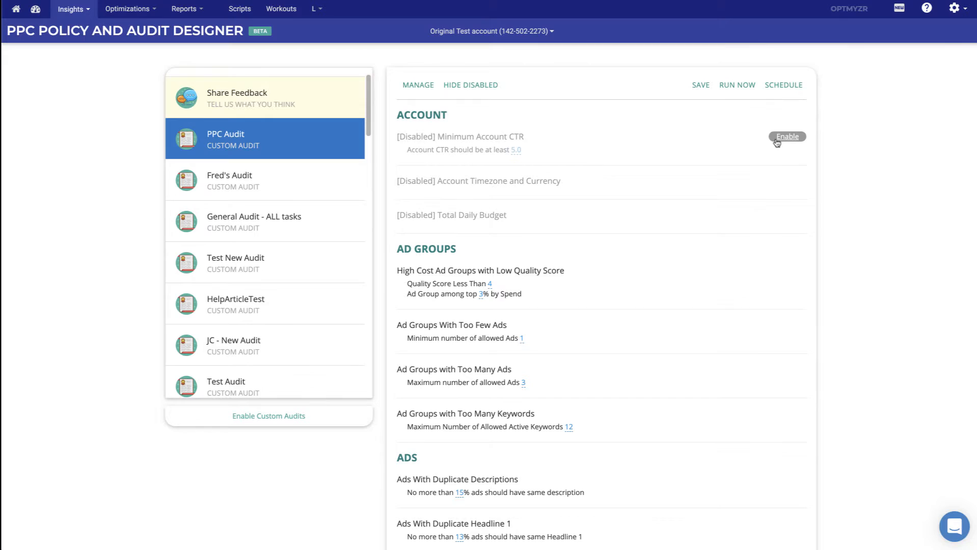
Enable then disable the Minimum Account CTR check and scroll through the PPC Audit checks.
{"action": "left_click", "coordinate": [786, 137]}
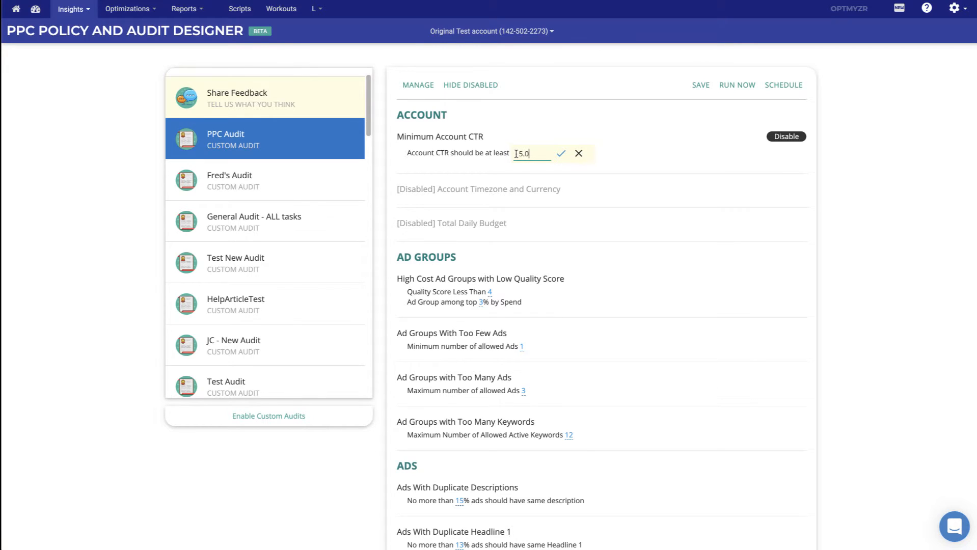
{"action": "left_click", "coordinate": [785, 136]}
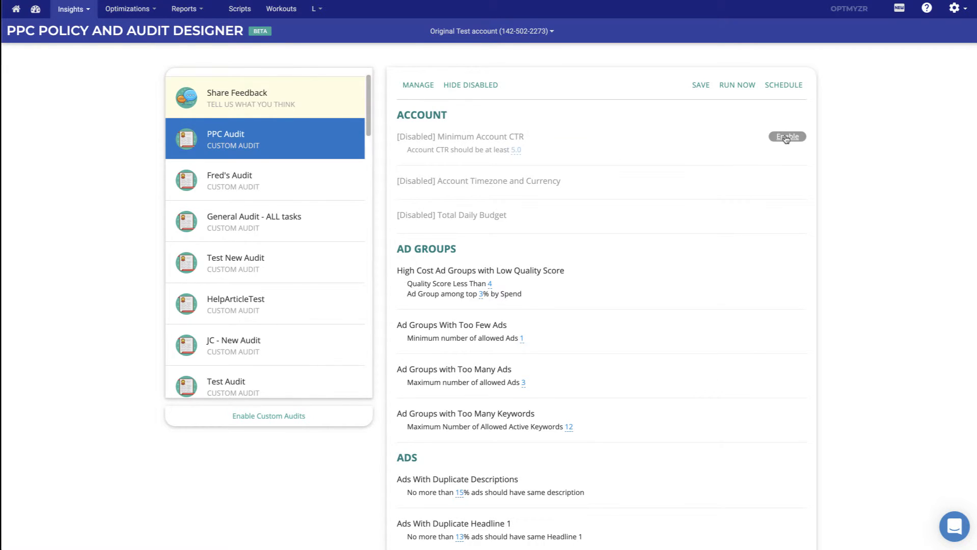
{"action": "scroll", "scroll_direction": "down", "scroll_amount": 3}
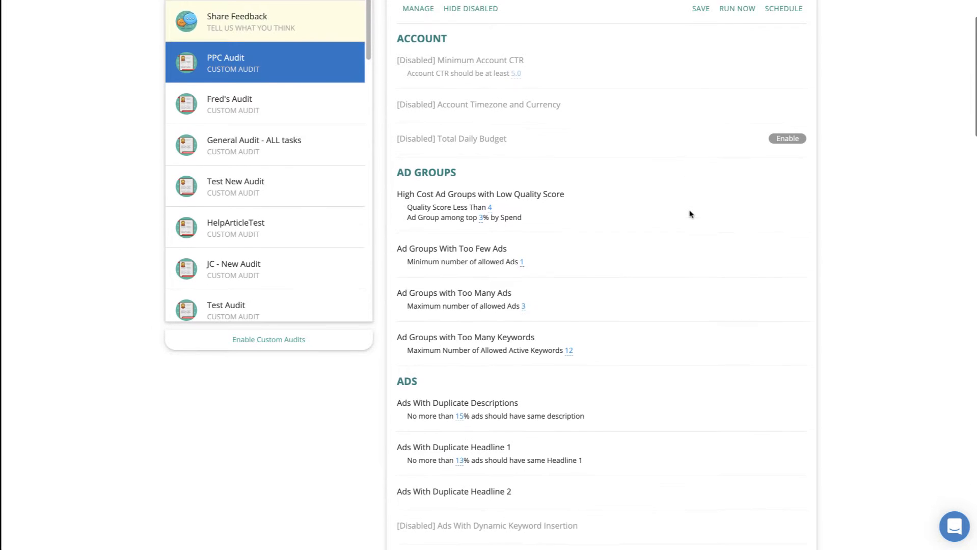
{"action": "scroll", "scroll_direction": "down", "scroll_amount": 3}
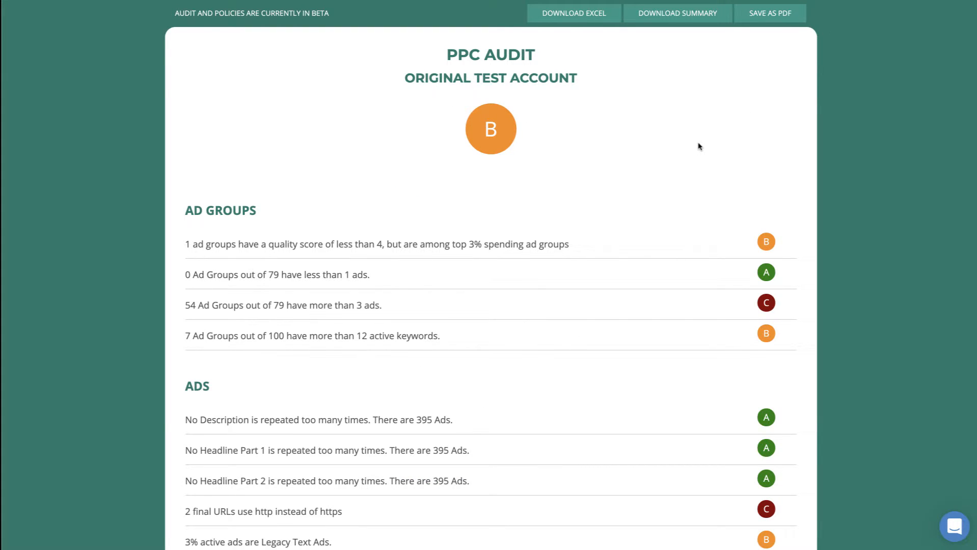
{"action": "mouse_move", "coordinate": [387, 308]}
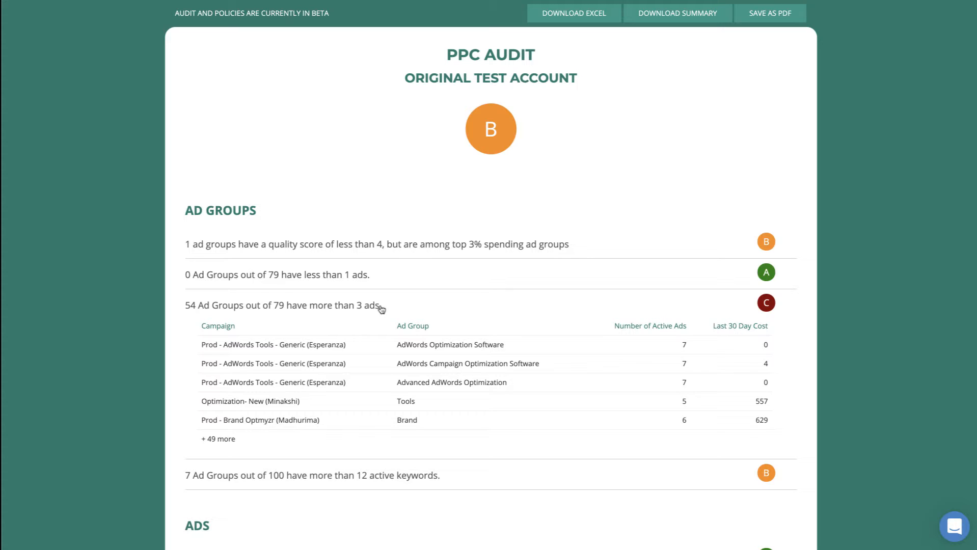
{"action": "mouse_move", "coordinate": [372, 312]}
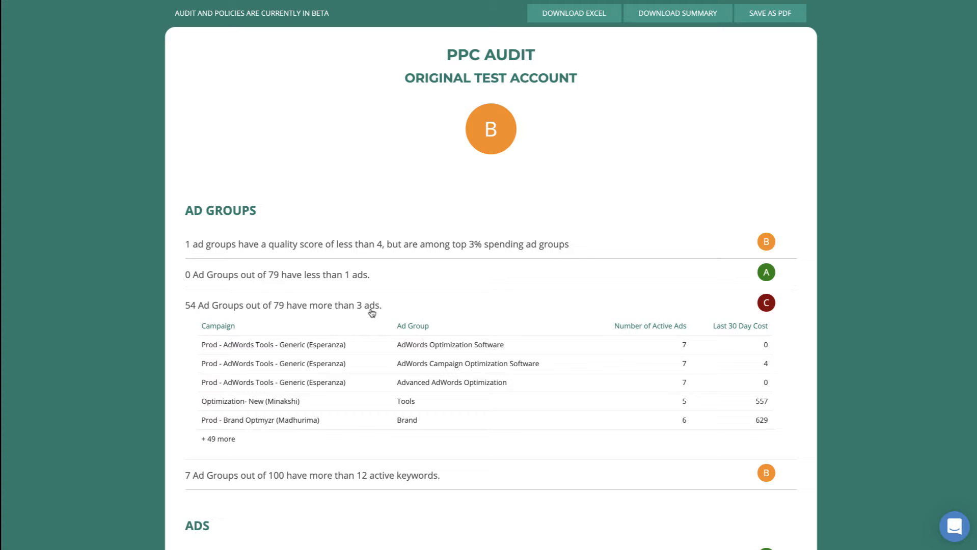
{"action": "mouse_move", "coordinate": [374, 314]}
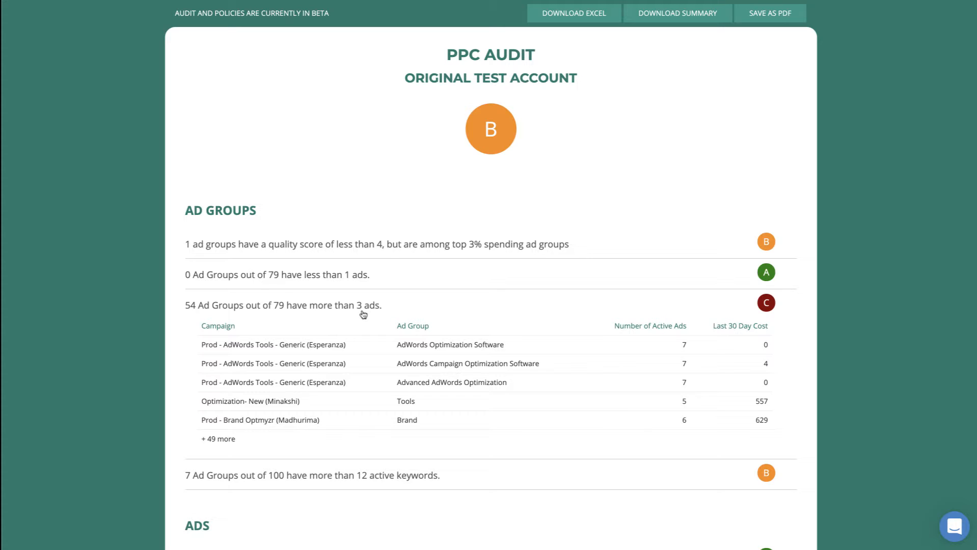
{"action": "mouse_move", "coordinate": [591, 27]}
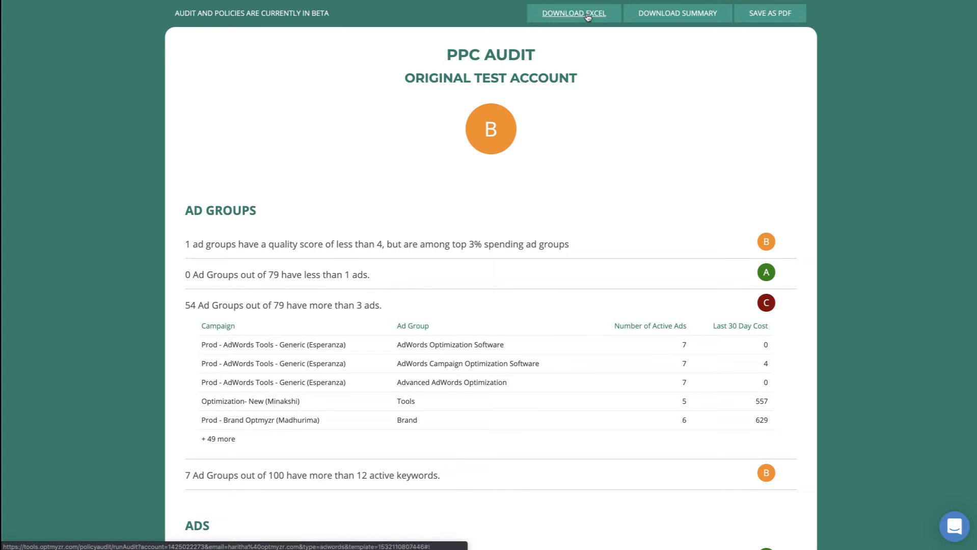
{"action": "mouse_move", "coordinate": [192, 314]}
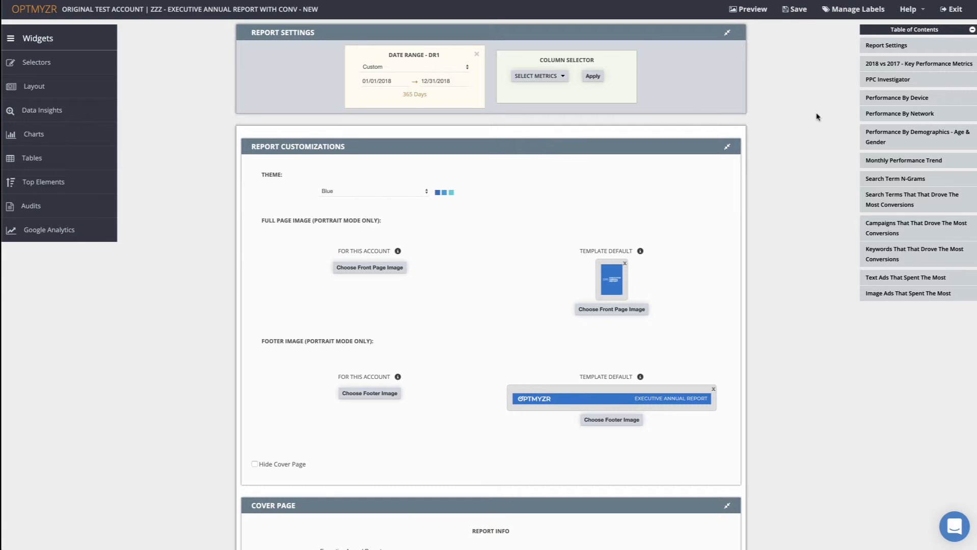
{"action": "mouse_move", "coordinate": [530, 75]}
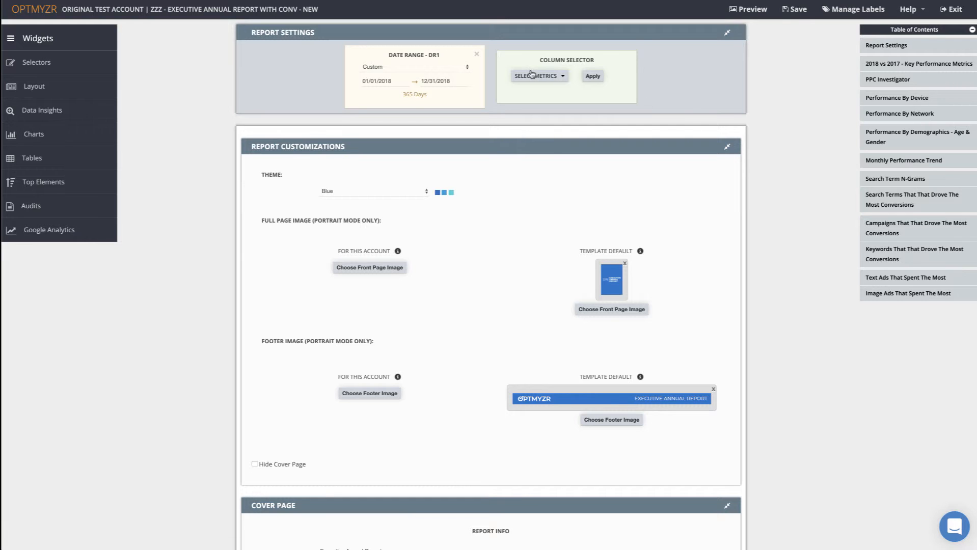
{"action": "mouse_move", "coordinate": [455, 62]}
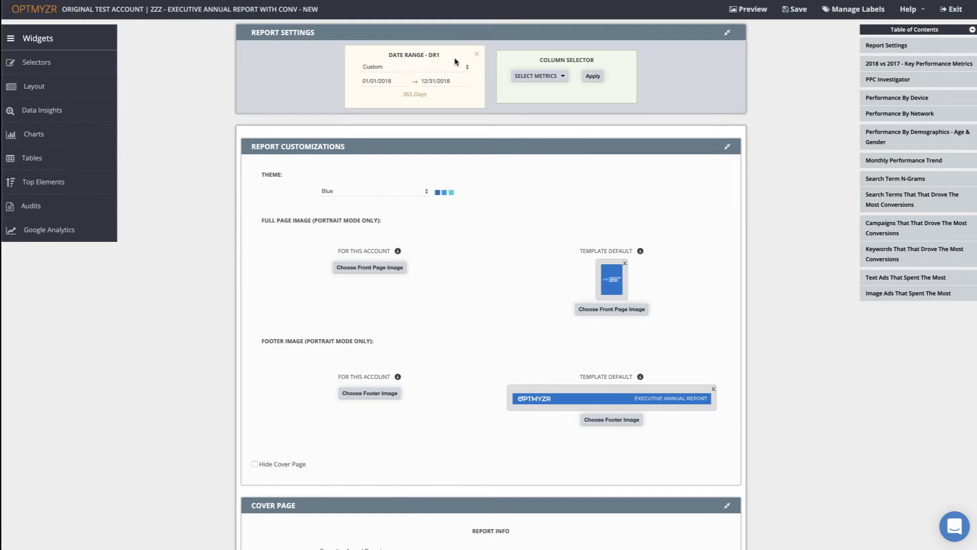
{"action": "mouse_move", "coordinate": [542, 90]}
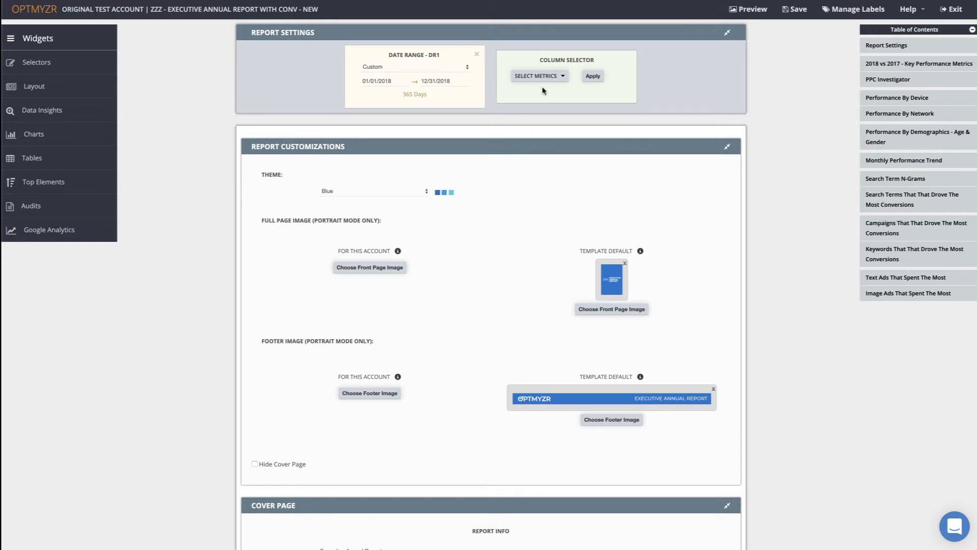
{"action": "mouse_move", "coordinate": [897, 101]}
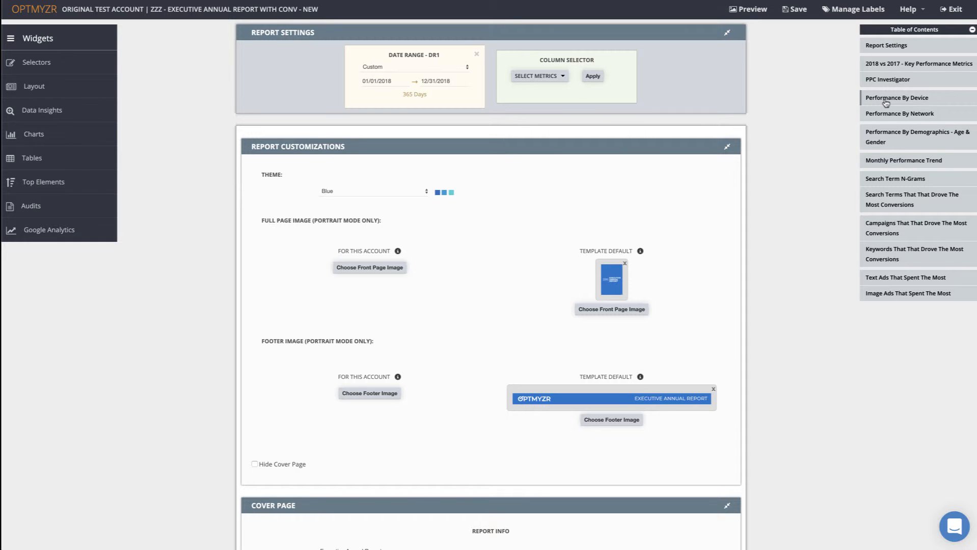
Jump to Performance By Device in the executive annual report, then preview the report.
{"action": "left_click", "coordinate": [897, 97]}
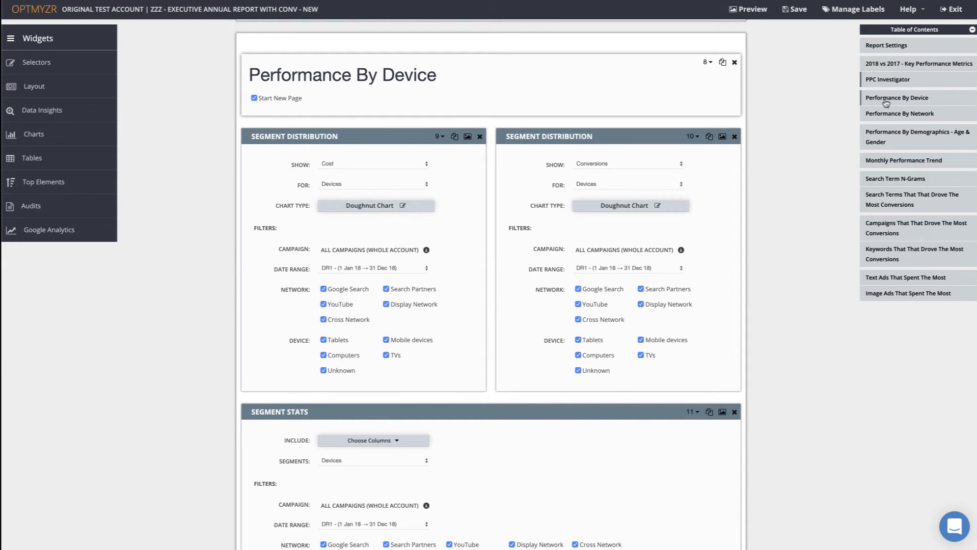
{"action": "mouse_move", "coordinate": [331, 74]}
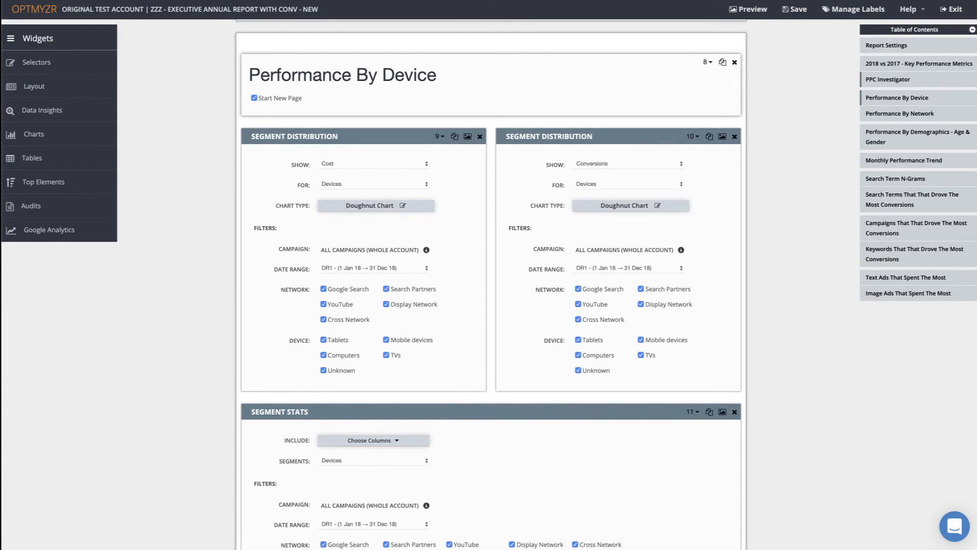
{"action": "left_click", "coordinate": [748, 9]}
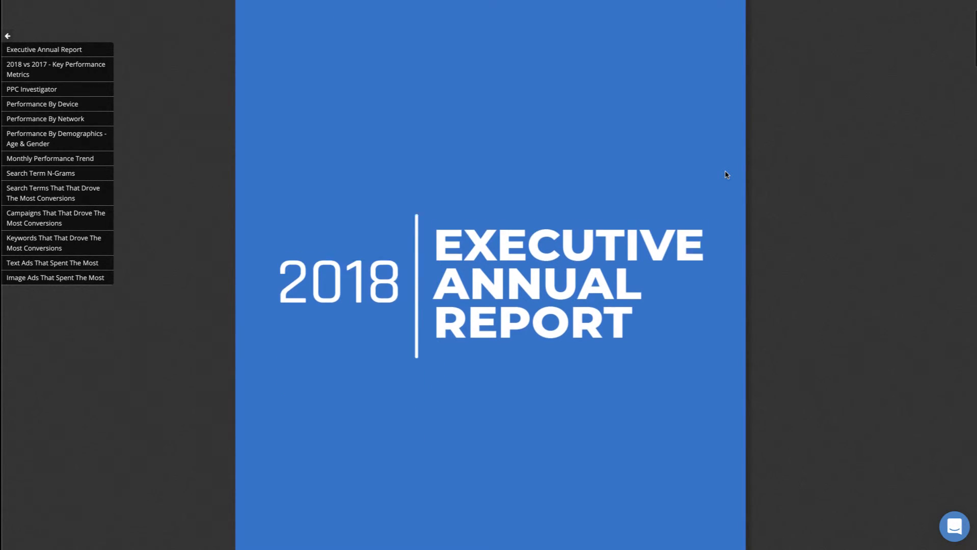
Scroll through the cover, Key Performance Metrics and PPC Investigator sections of the preview.
{"action": "scroll", "scroll_direction": "down", "scroll_amount": 3}
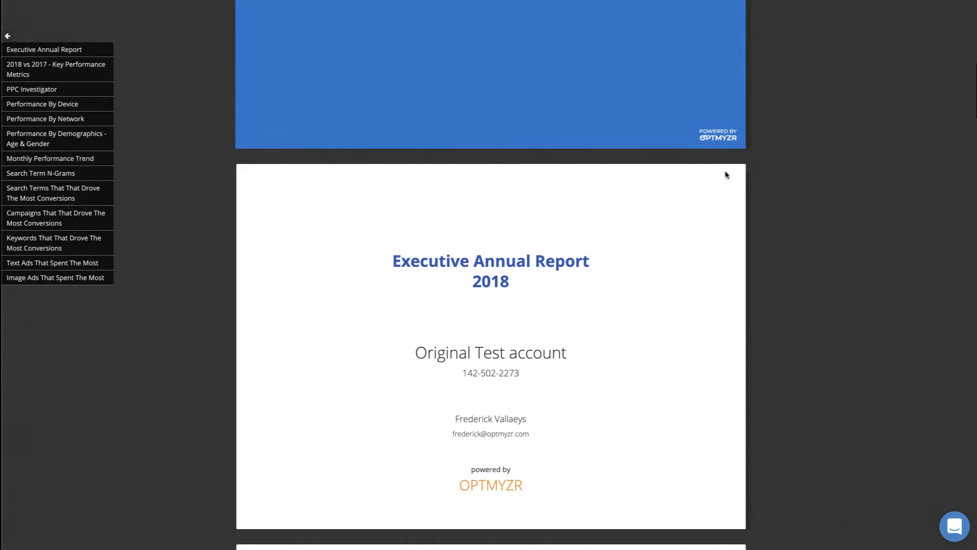
{"action": "scroll", "scroll_direction": "down", "scroll_amount": 3}
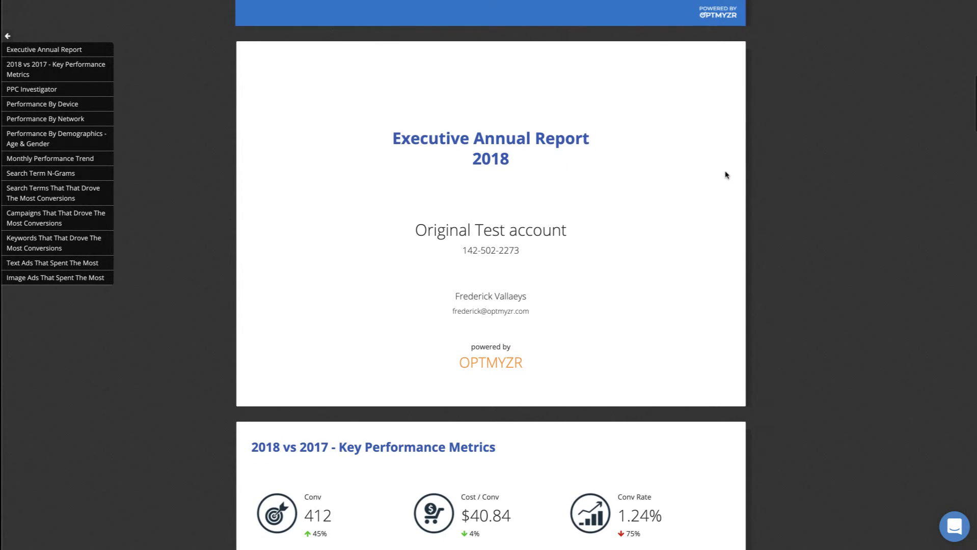
{"action": "scroll", "scroll_direction": "down", "scroll_amount": 3}
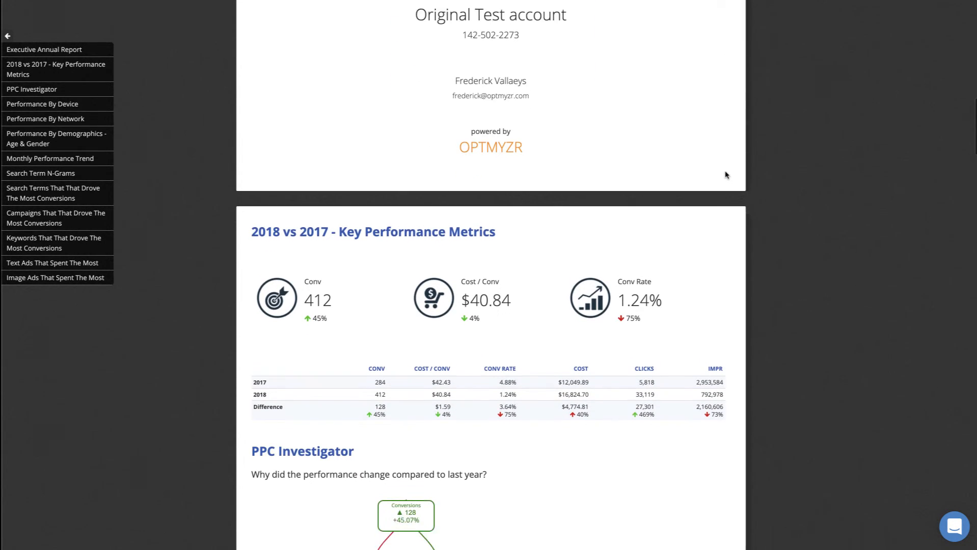
{"action": "scroll", "scroll_direction": "down", "scroll_amount": 3}
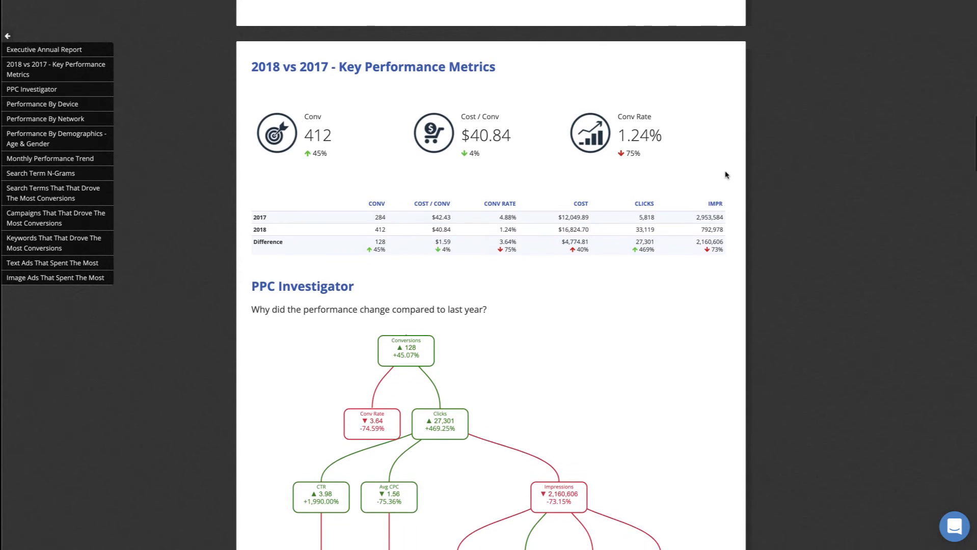
{"action": "scroll", "scroll_direction": "down", "scroll_amount": 3}
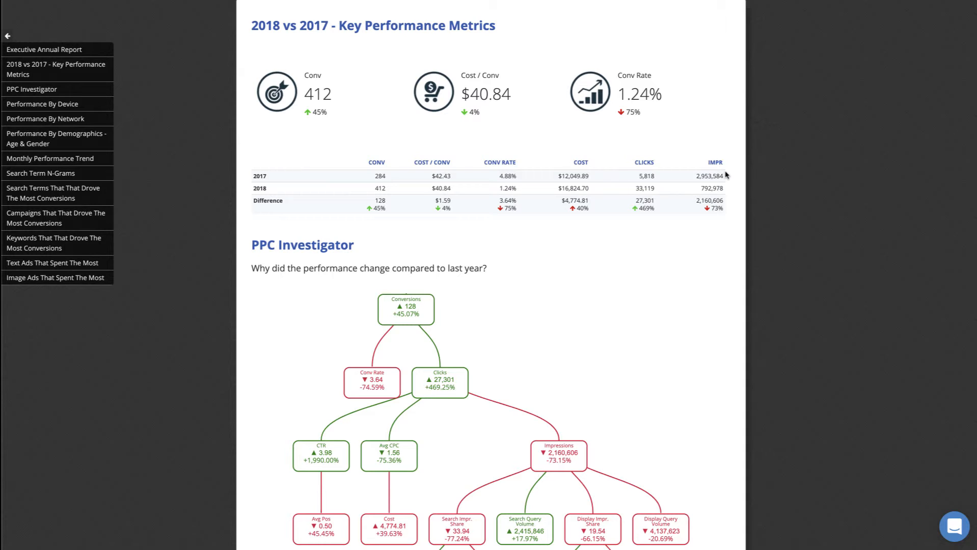
{"action": "mouse_move", "coordinate": [441, 274]}
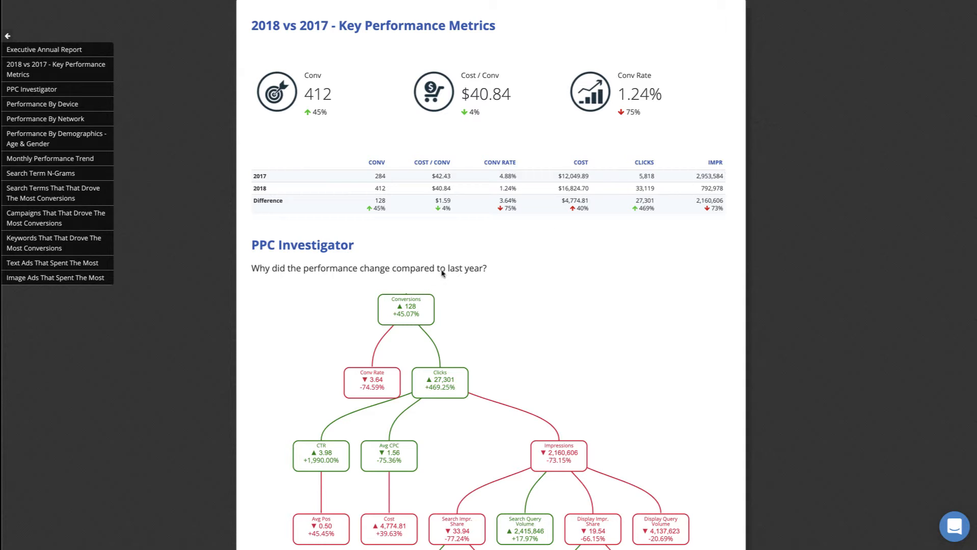
{"action": "scroll", "scroll_direction": "down", "scroll_amount": 3}
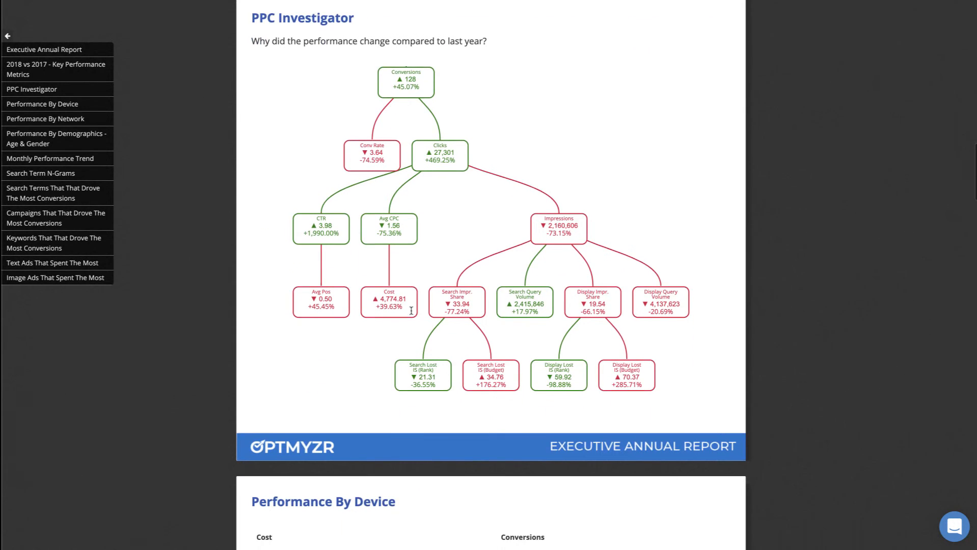
{"action": "scroll", "scroll_direction": "down", "scroll_amount": 3}
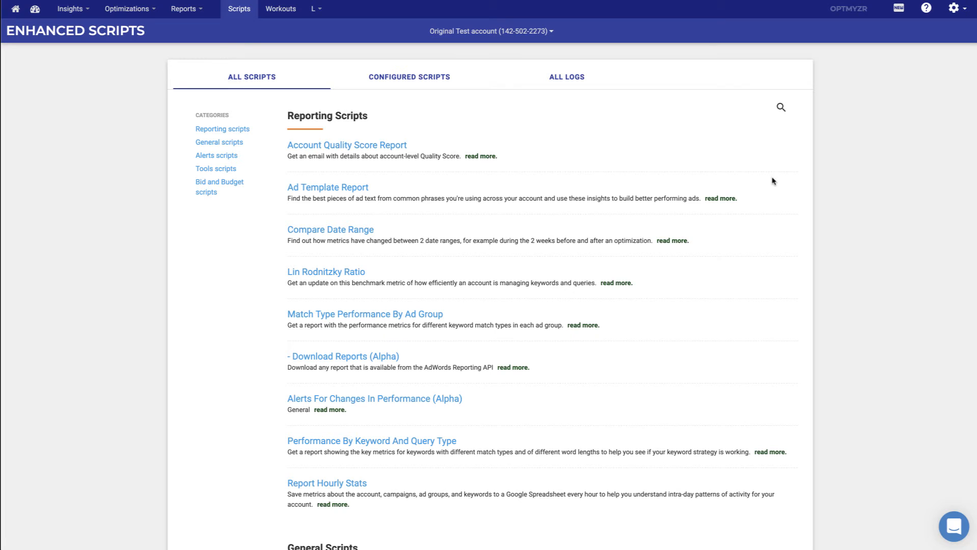
{"action": "mouse_move", "coordinate": [397, 213]}
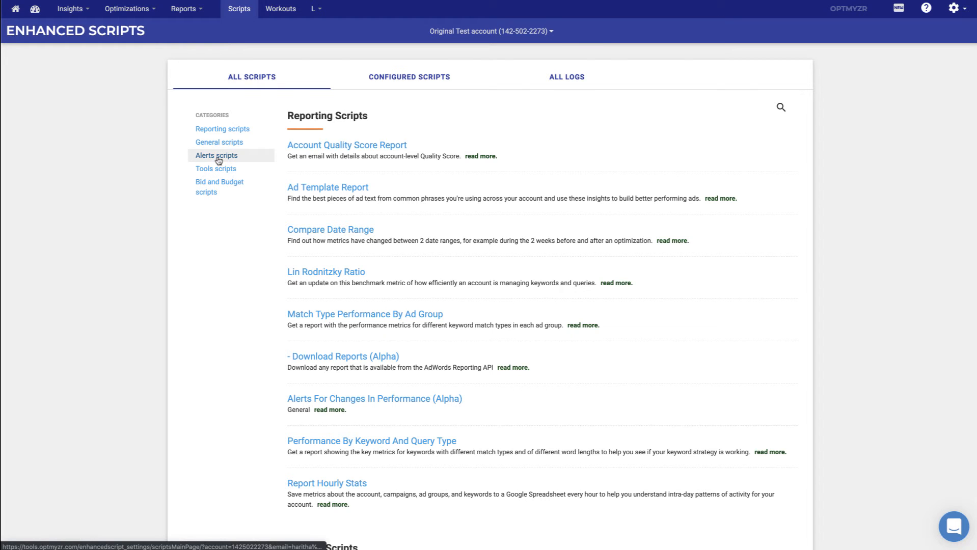
Scroll through the Alerts and Tools scripts in the Enhanced Scripts library.
{"action": "scroll", "scroll_direction": "down", "scroll_amount": 3}
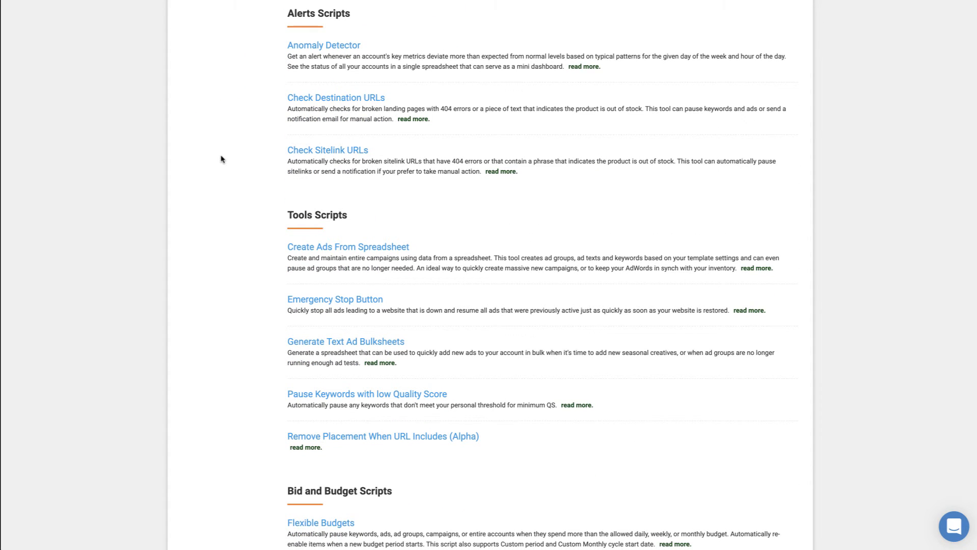
{"action": "mouse_move", "coordinate": [336, 98]}
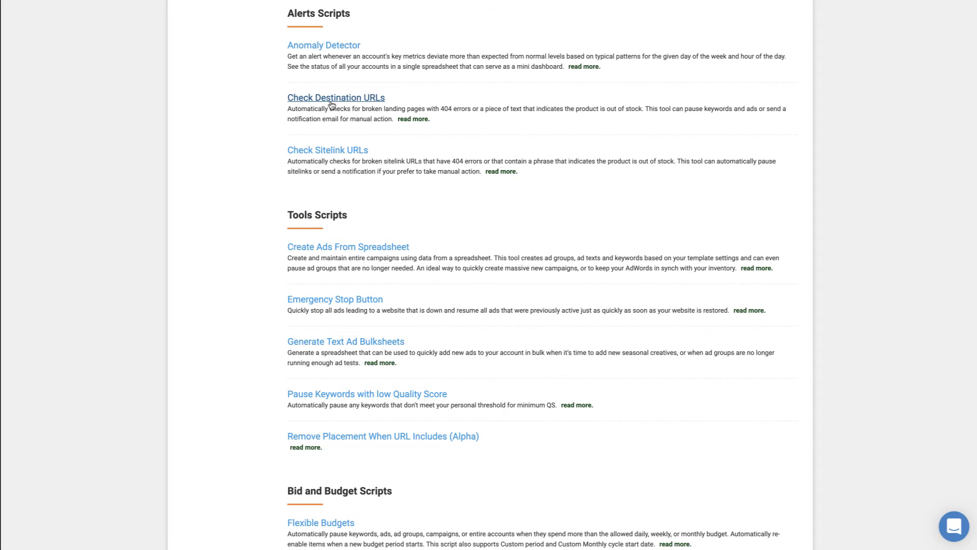
{"action": "mouse_move", "coordinate": [327, 149]}
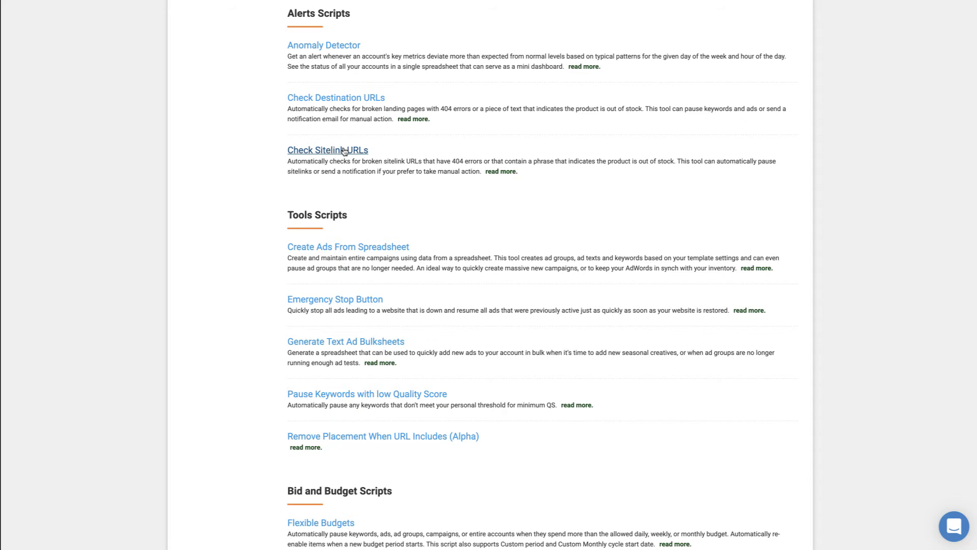
{"action": "scroll", "scroll_direction": "down", "scroll_amount": 3}
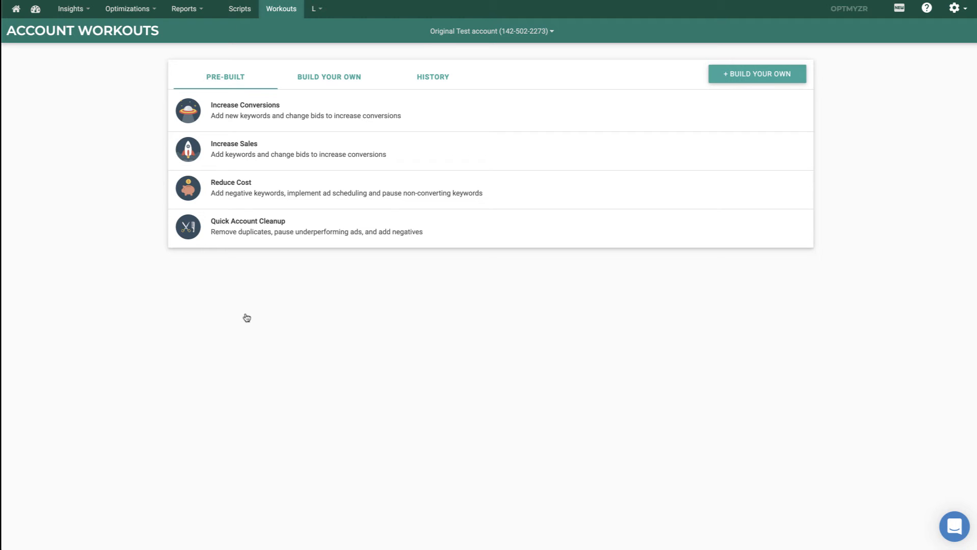
{"action": "mouse_move", "coordinate": [410, 124]}
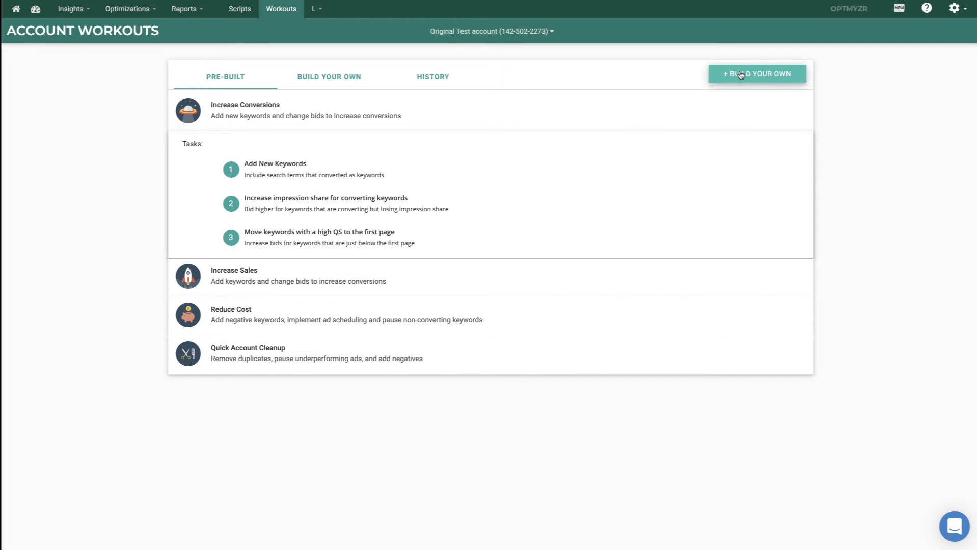
Start designing a custom workout in the Workouts Designer.
{"action": "left_click", "coordinate": [756, 73]}
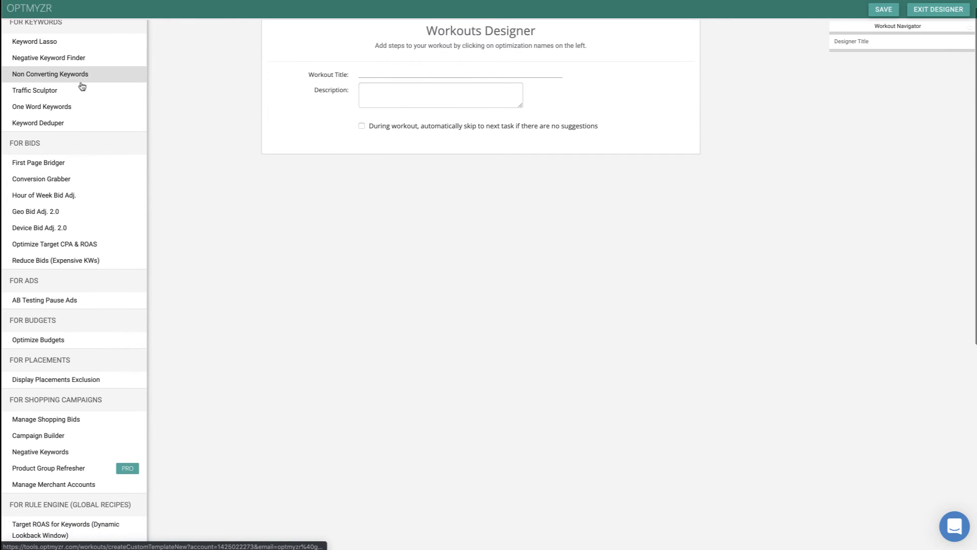
Add the 'FRV - SQ that disappeared' rule engine recipe as workout step 1.
{"action": "scroll", "scroll_direction": "down", "scroll_amount": 3}
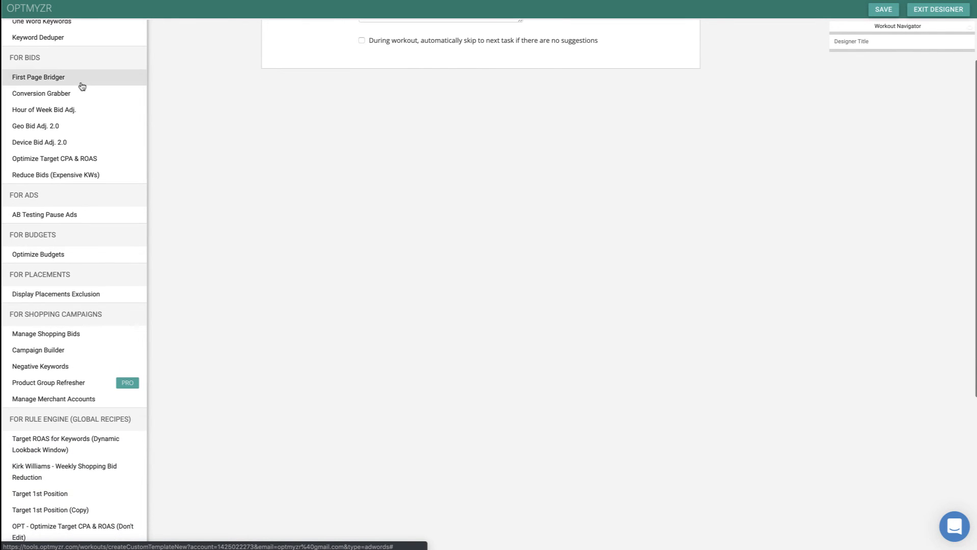
{"action": "scroll", "scroll_direction": "down", "scroll_amount": 3}
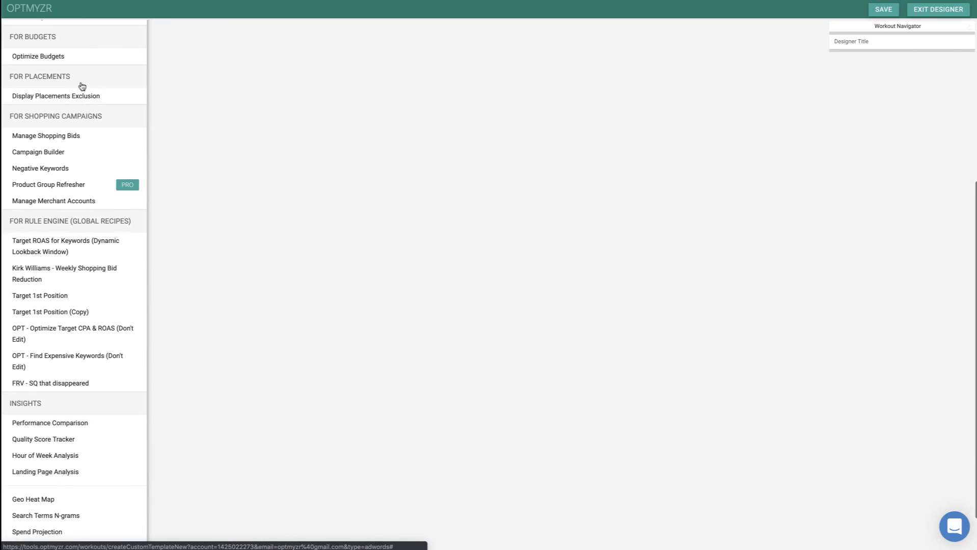
{"action": "scroll", "scroll_direction": "down", "scroll_amount": 3}
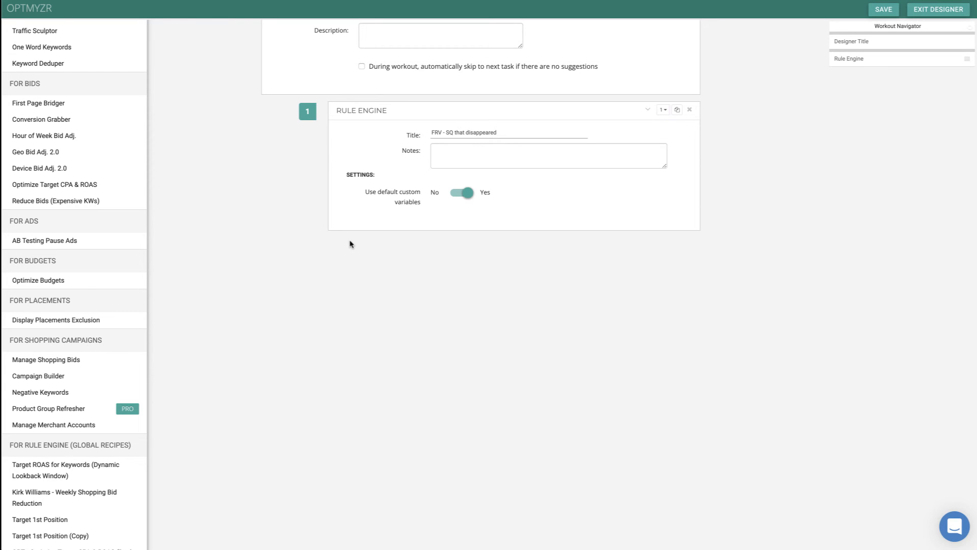
{"action": "mouse_move", "coordinate": [165, 220]}
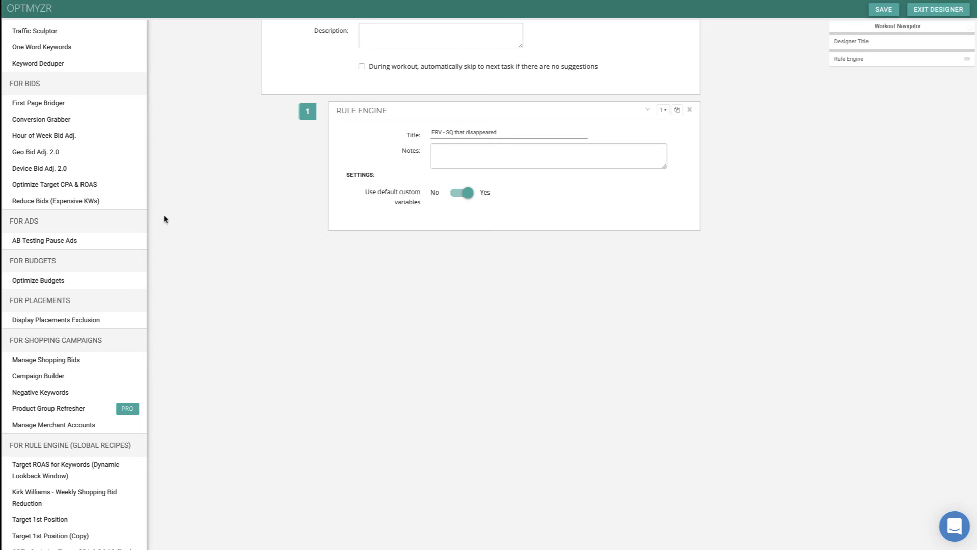
{"action": "scroll", "scroll_direction": "up", "scroll_amount": 3}
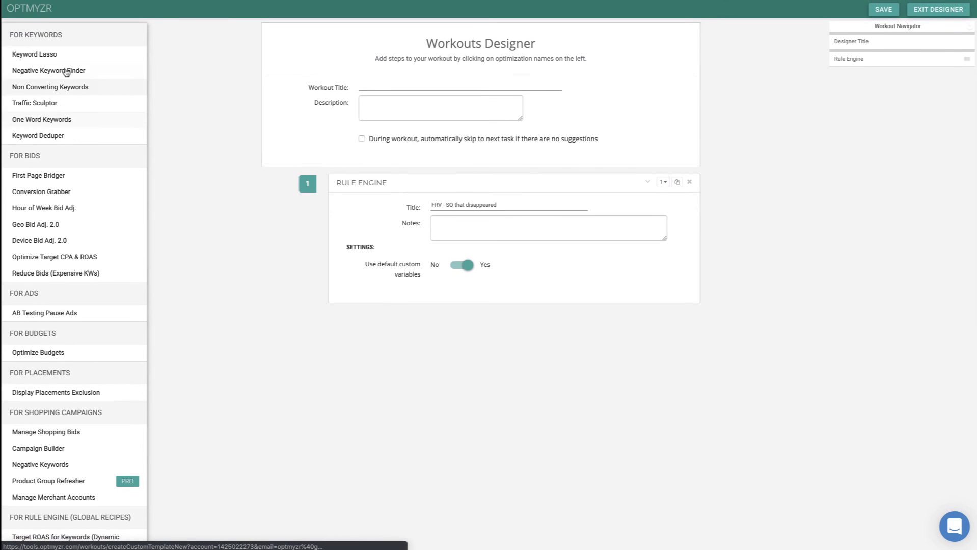
Add Keyword Lasso as step 2 with Select Custom view left off.
{"action": "left_click", "coordinate": [34, 54]}
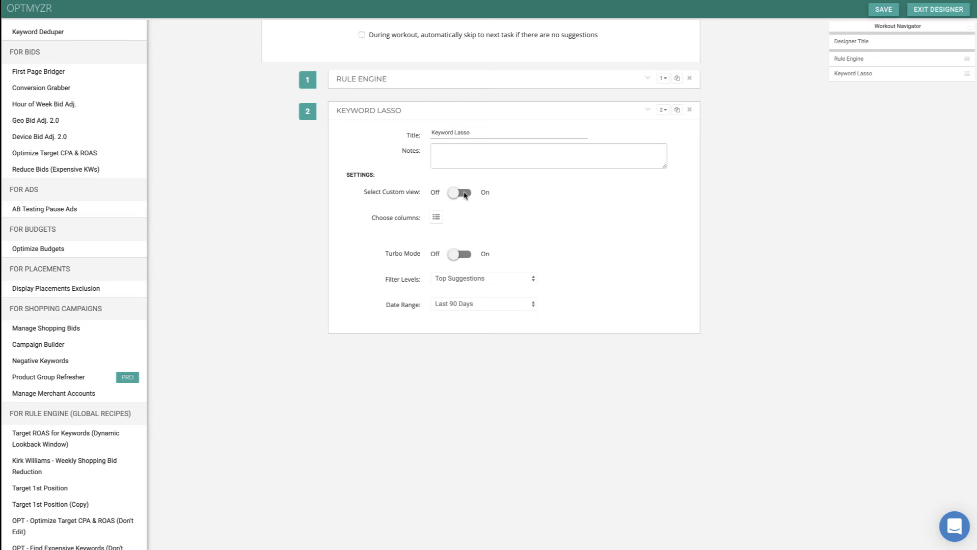
{"action": "left_click", "coordinate": [460, 192]}
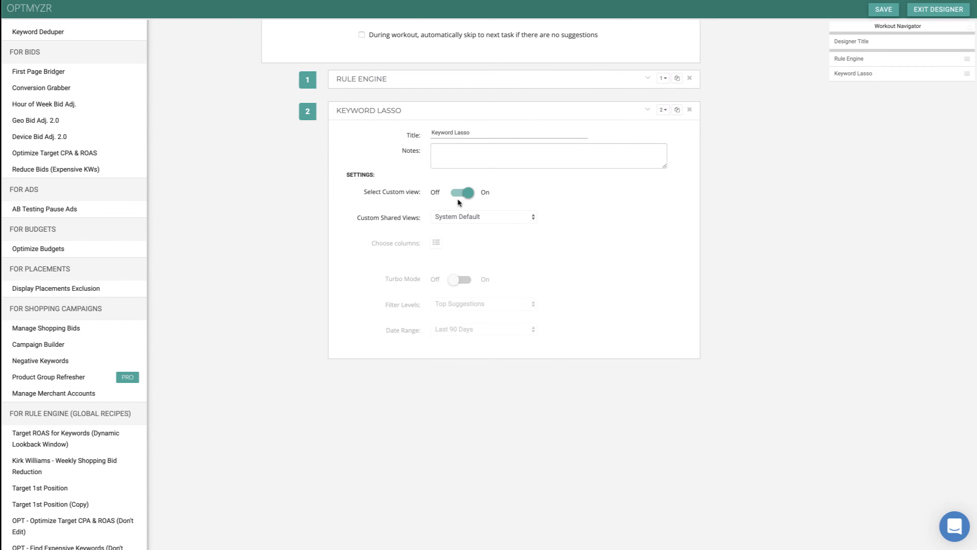
{"action": "left_click", "coordinate": [460, 193]}
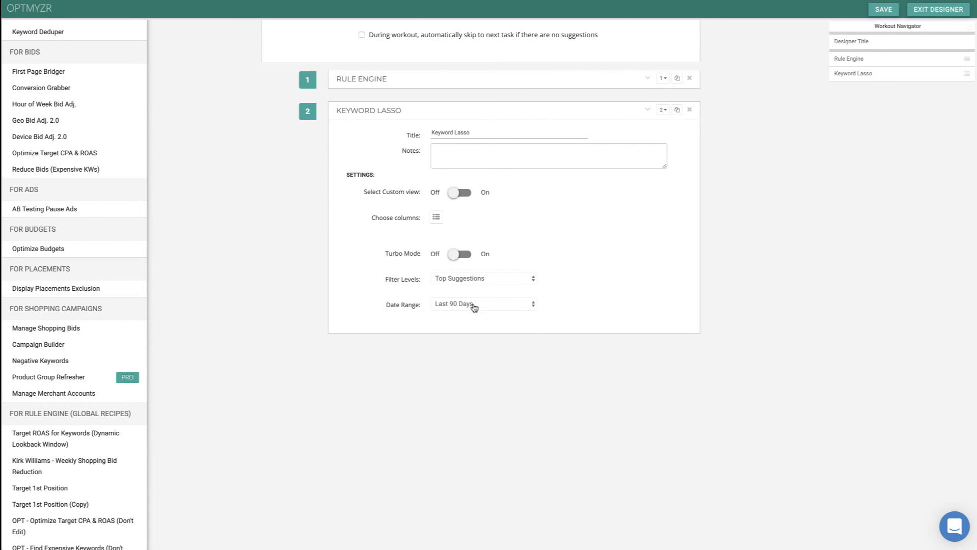
{"action": "mouse_move", "coordinate": [889, 232]}
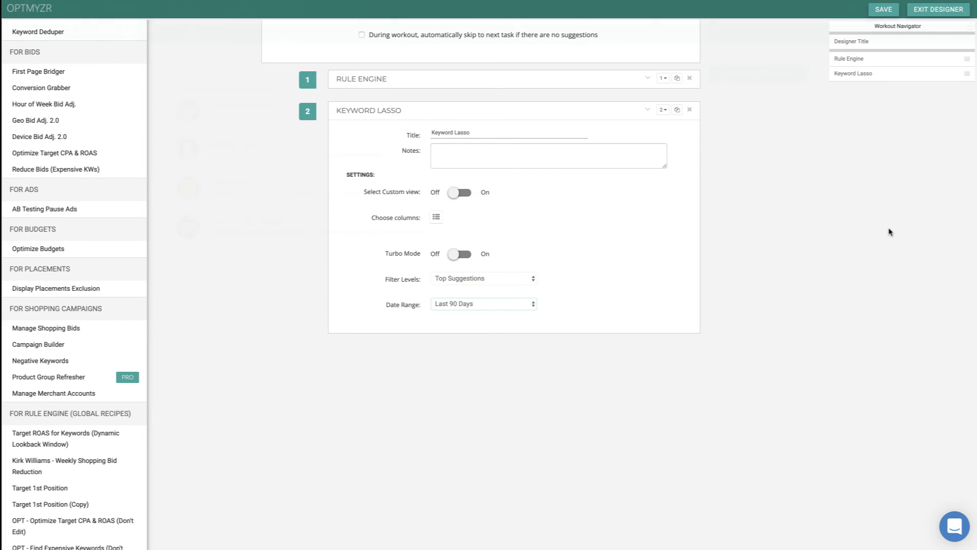
{"action": "left_click", "coordinate": [938, 8]}
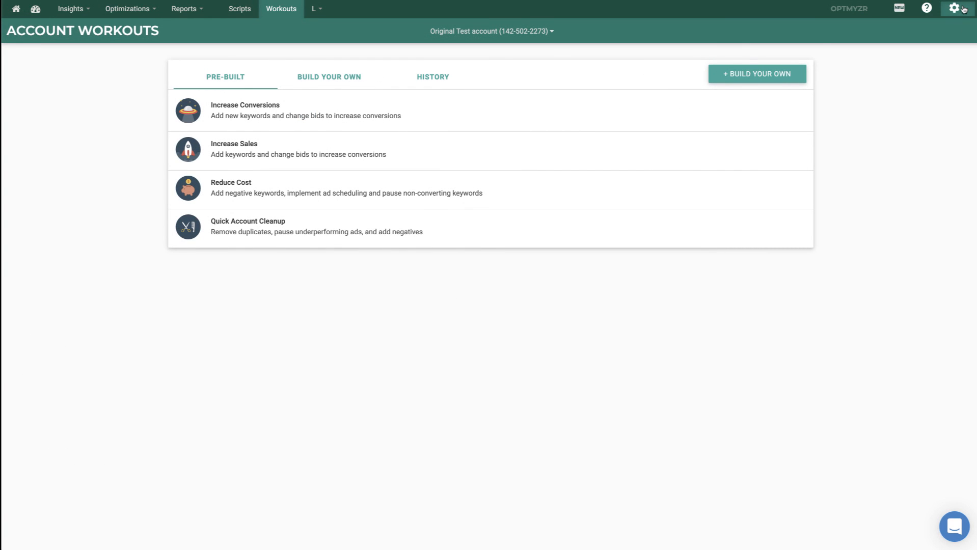
Open the gear menu, browse the Optimizations list, then dismiss it.
{"action": "left_click", "coordinate": [964, 8]}
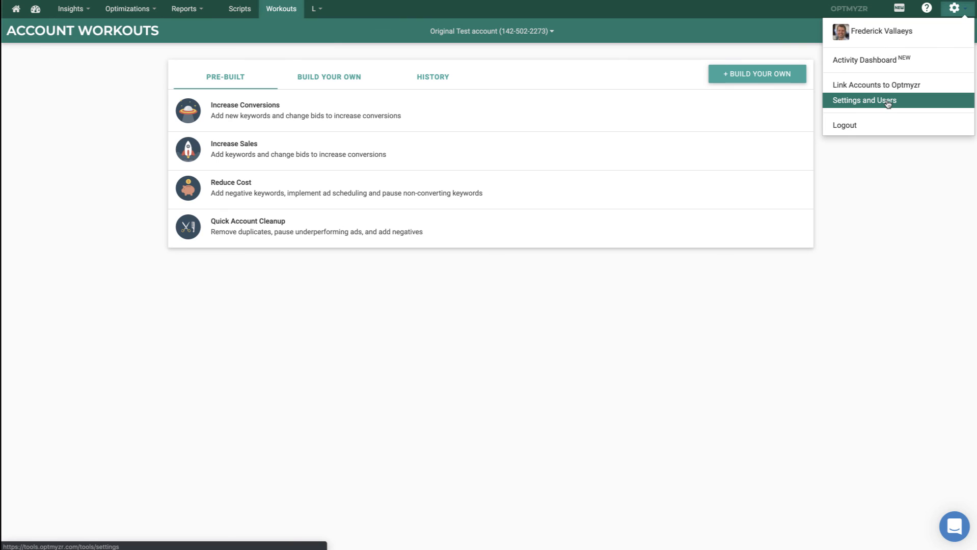
{"action": "mouse_move", "coordinate": [876, 84]}
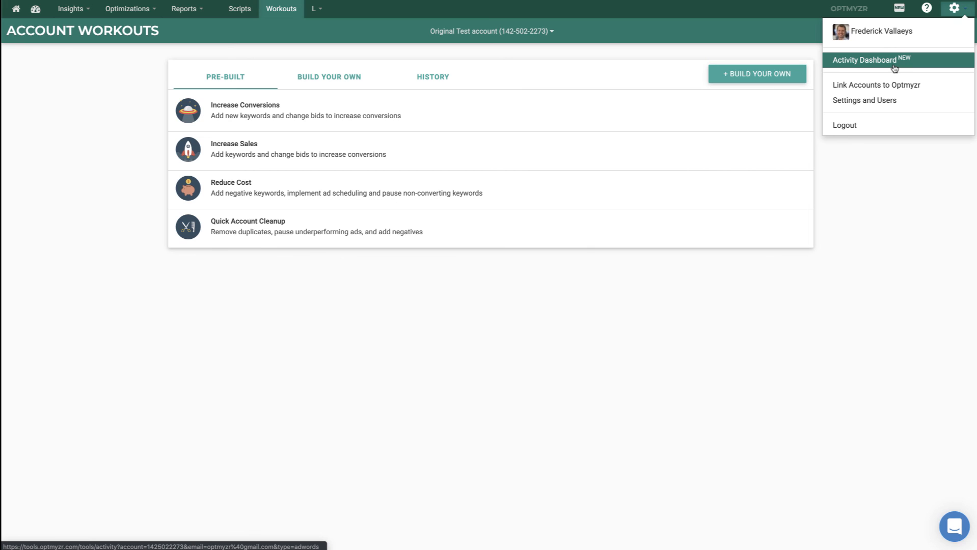
{"action": "left_click", "coordinate": [128, 8]}
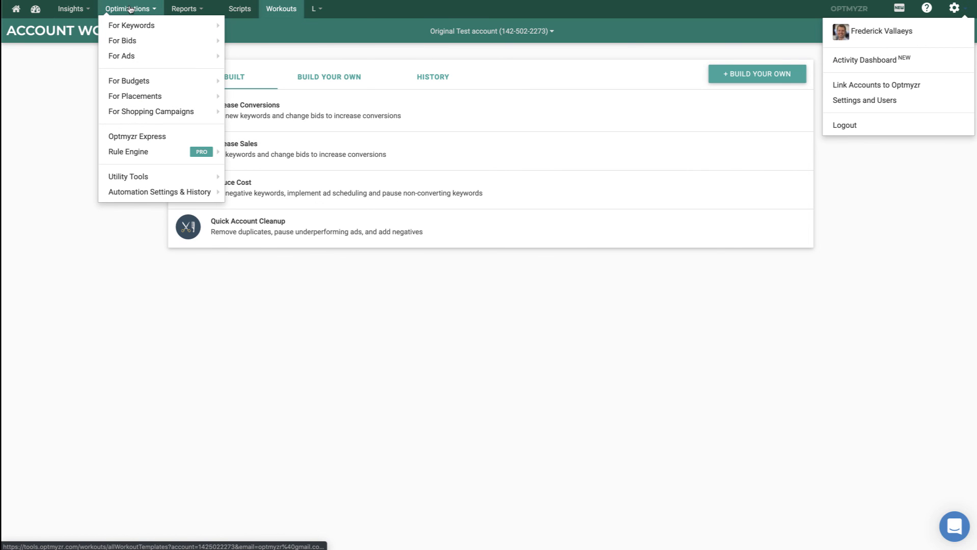
{"action": "mouse_move", "coordinate": [159, 192]}
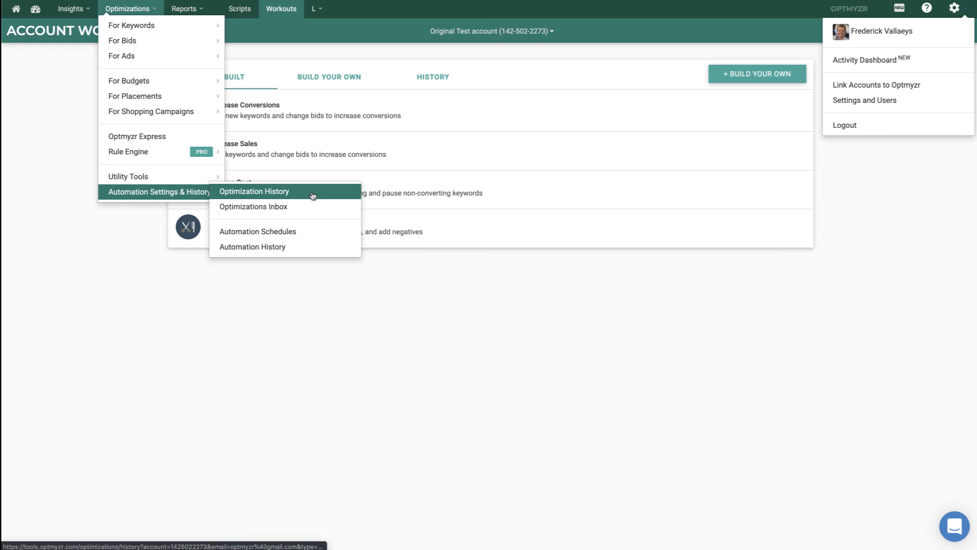
{"action": "mouse_move", "coordinate": [257, 231]}
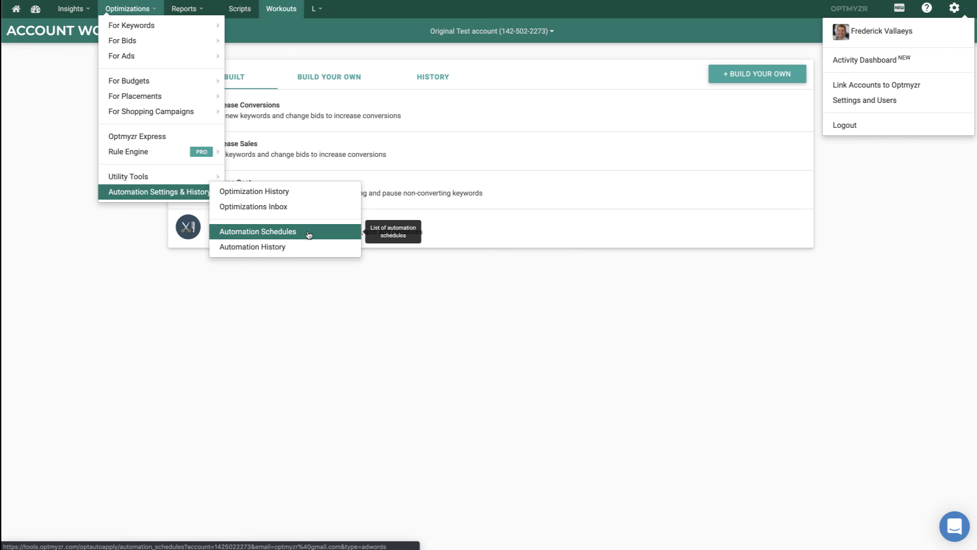
{"action": "left_click", "coordinate": [309, 299]}
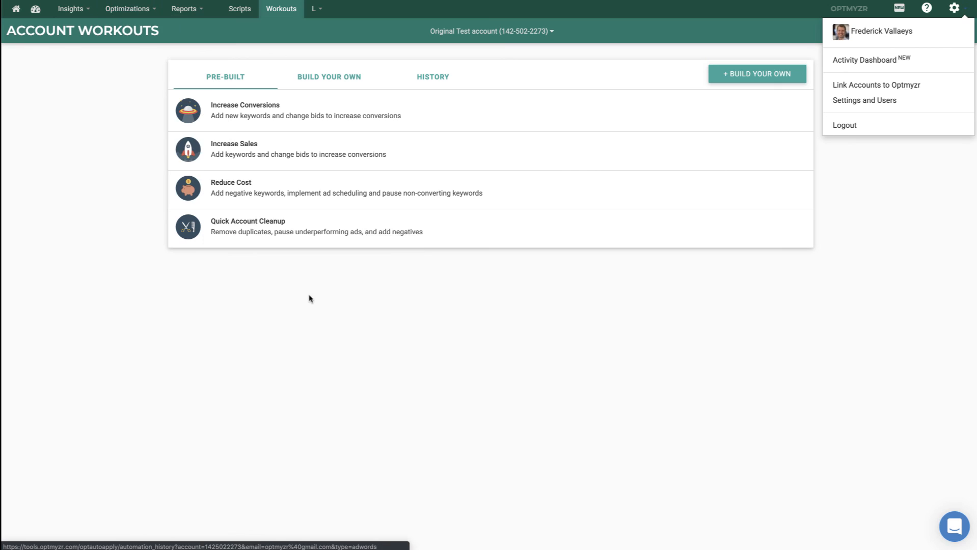
{"action": "mouse_move", "coordinate": [305, 317]}
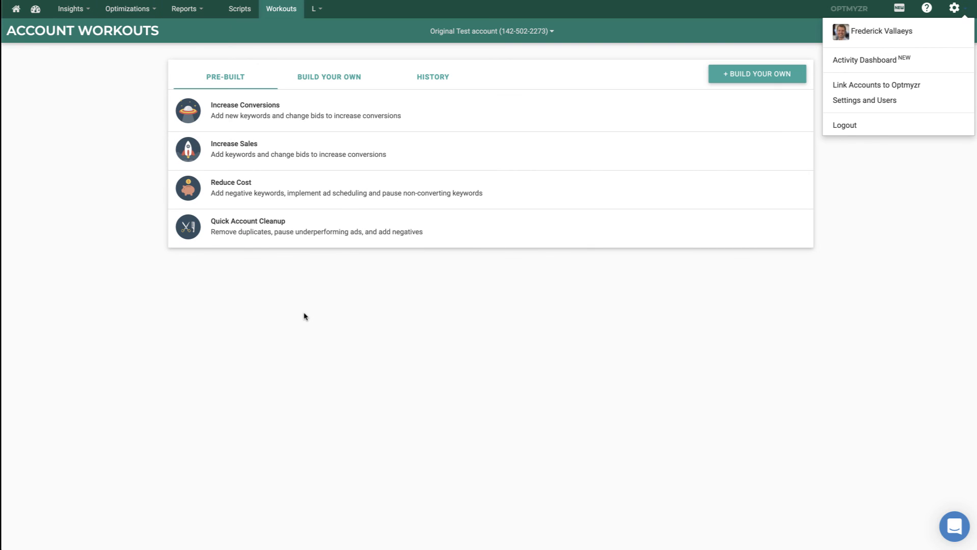